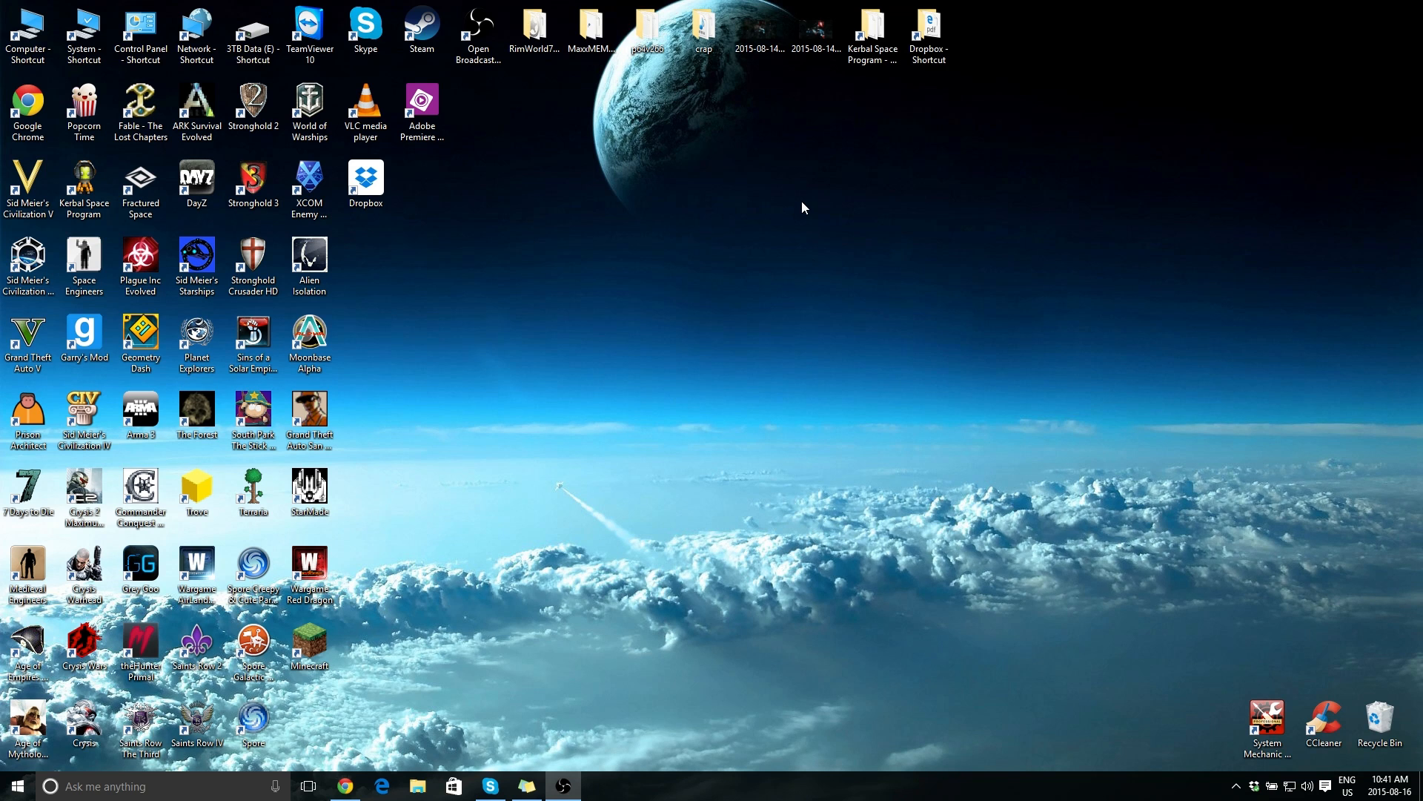
{"action": "mouse_move", "coordinate": [794, 219]}
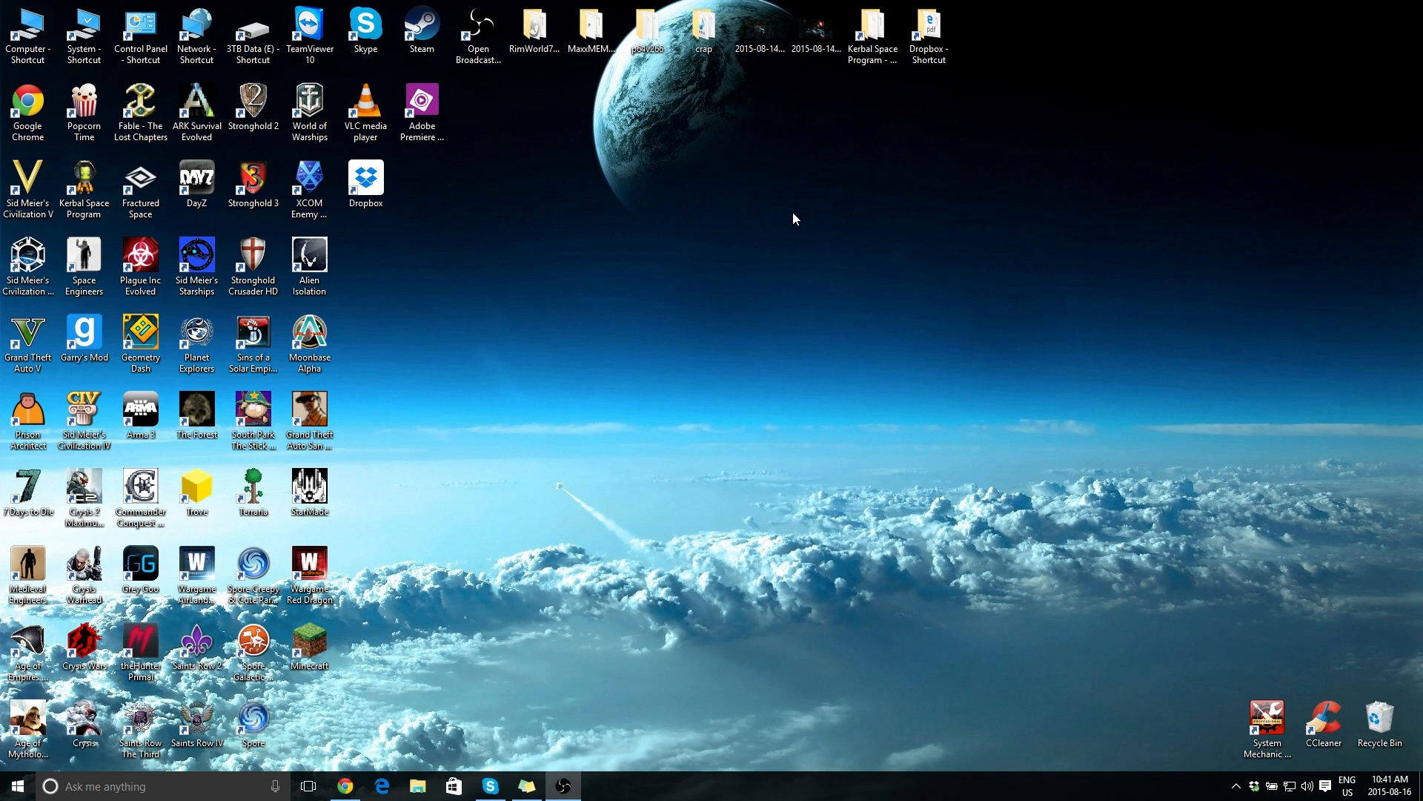
{"action": "mouse_move", "coordinate": [781, 209]}
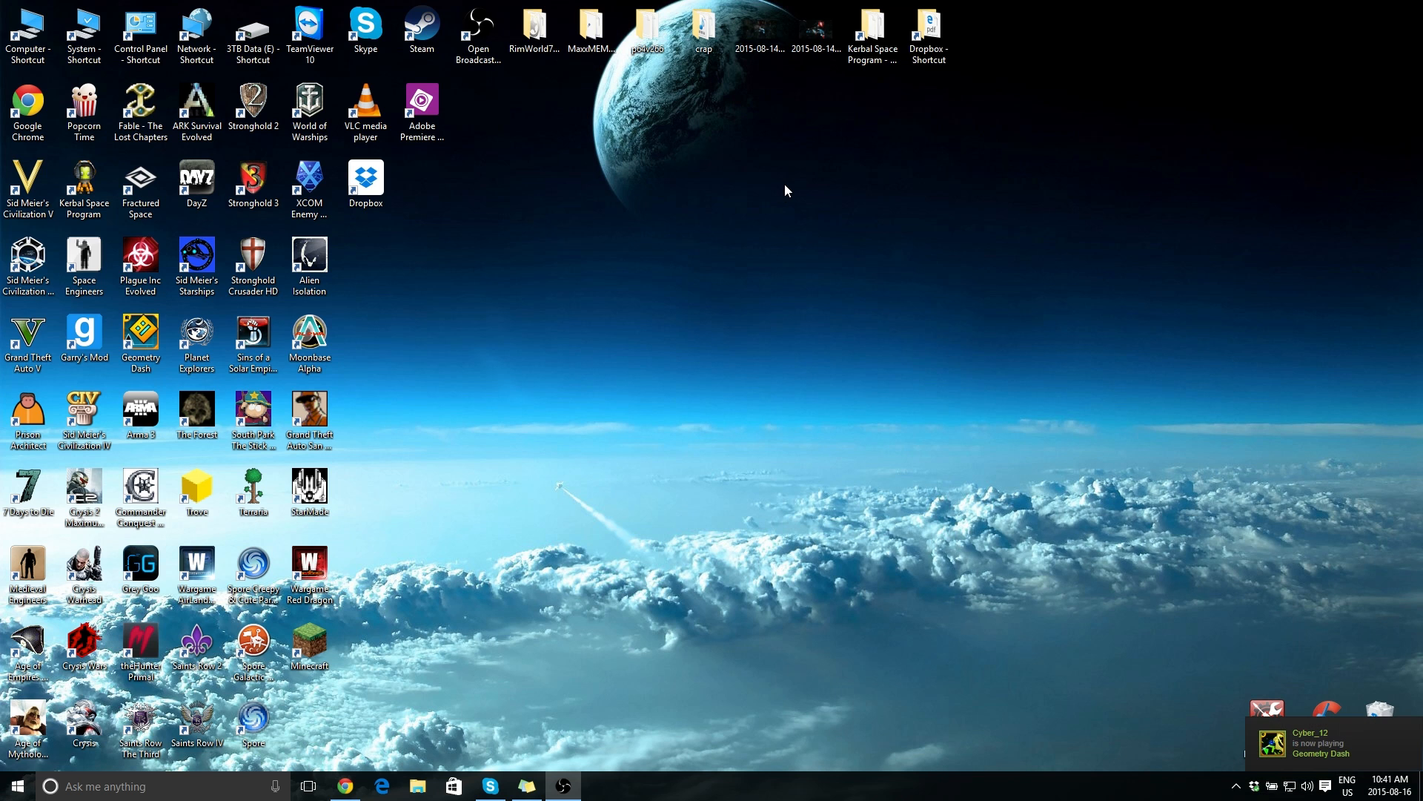
{"action": "mouse_move", "coordinate": [675, 225]}
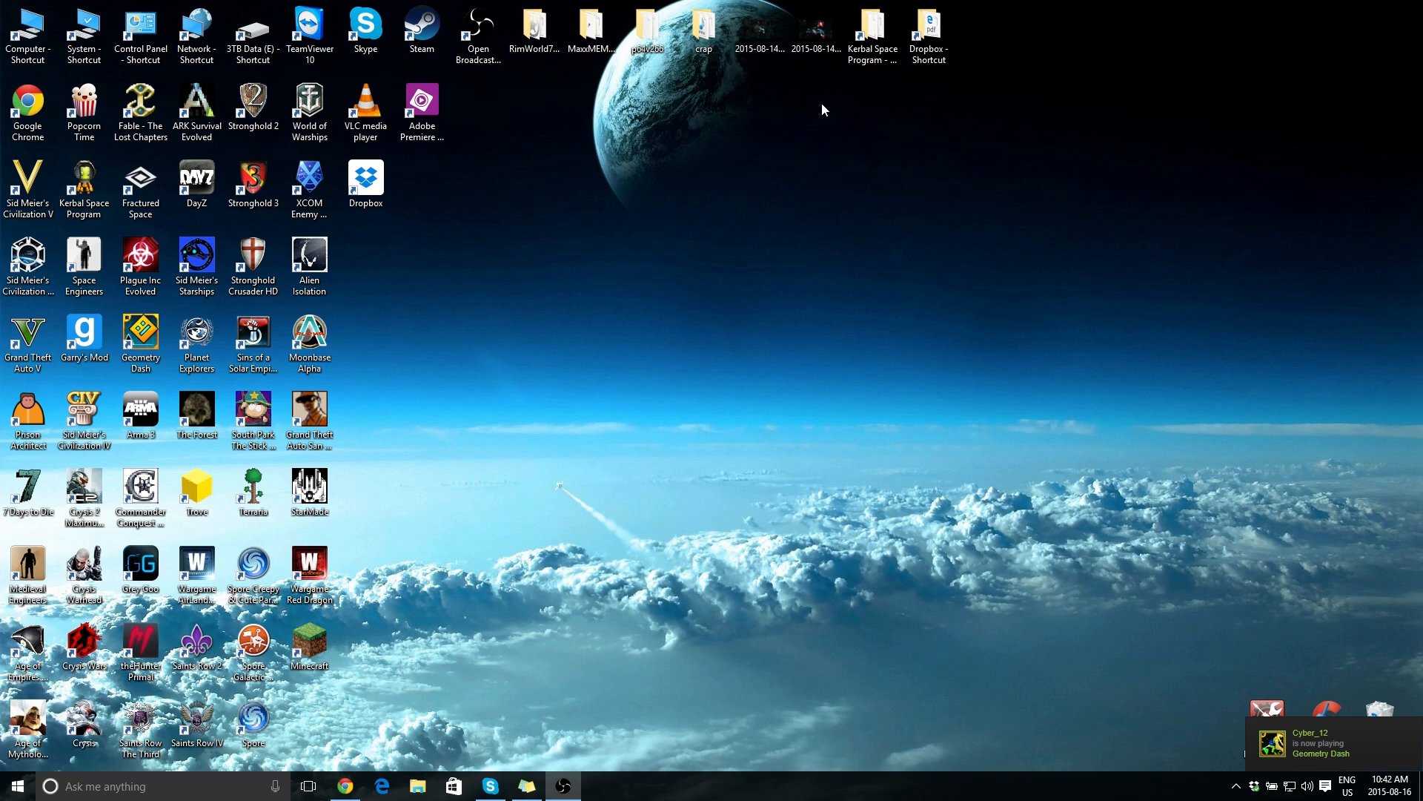
{"action": "mouse_move", "coordinate": [912, 174]}
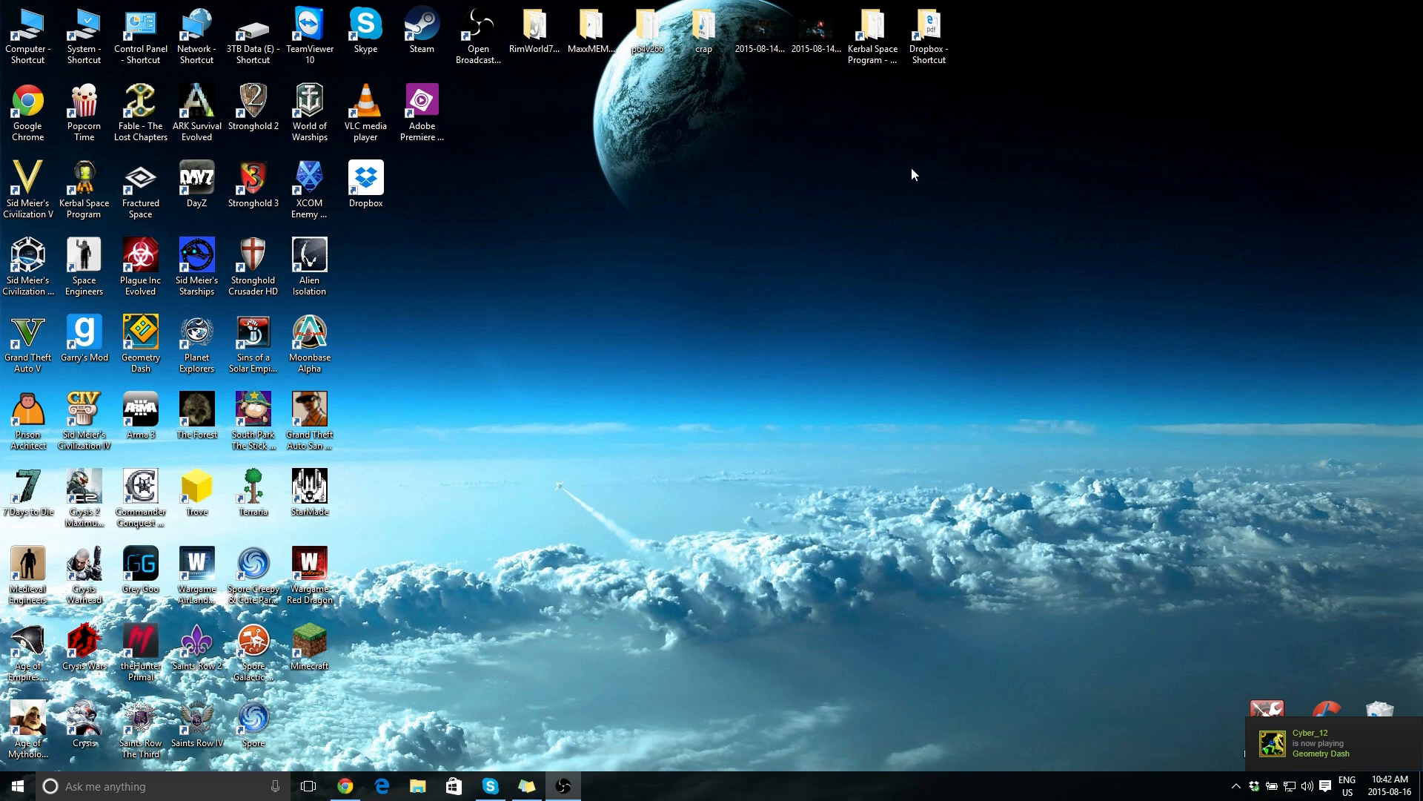
- Open the Dropbox folder and select the KSP multiplayer Modpack zip
{"action": "double_click", "coordinate": [365, 178]}
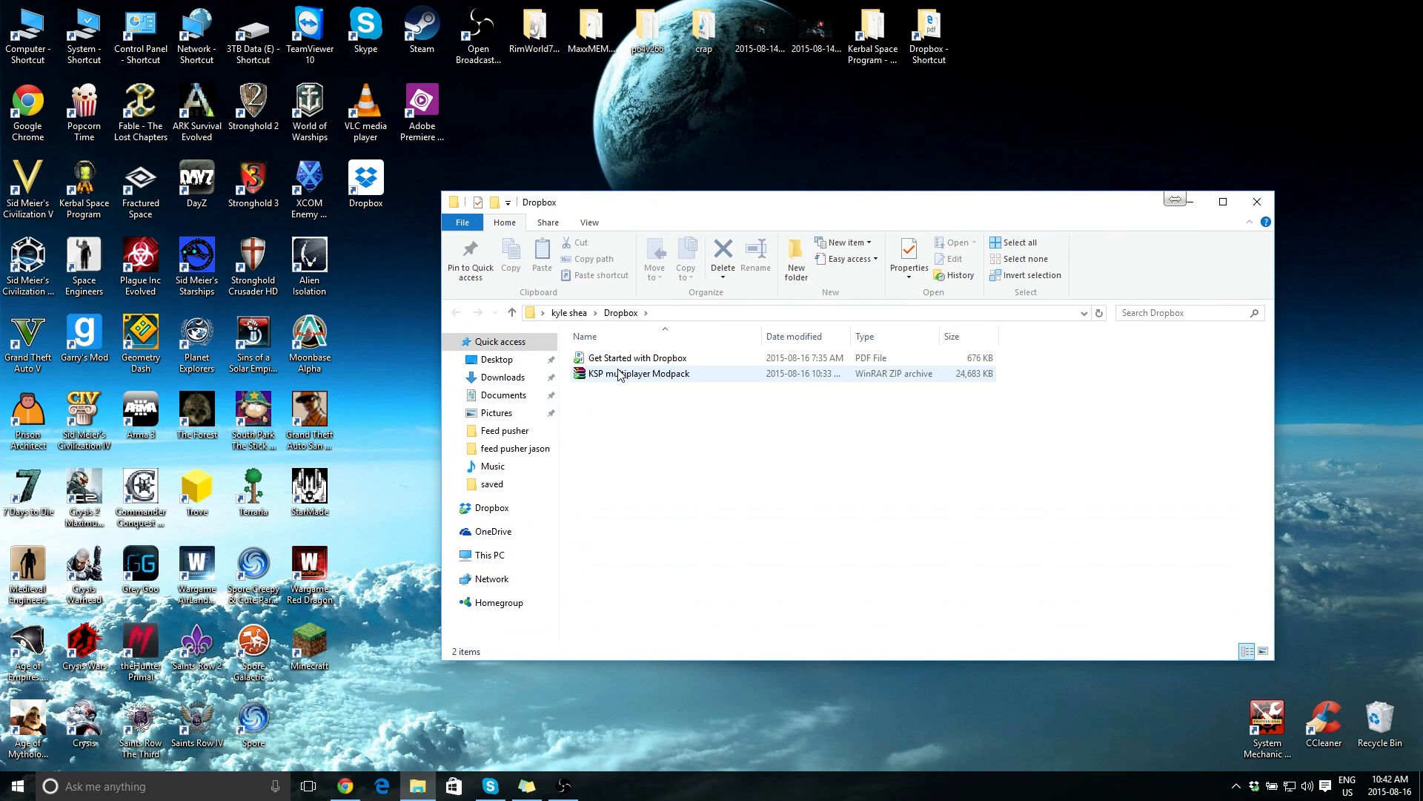
{"action": "left_click", "coordinate": [639, 372]}
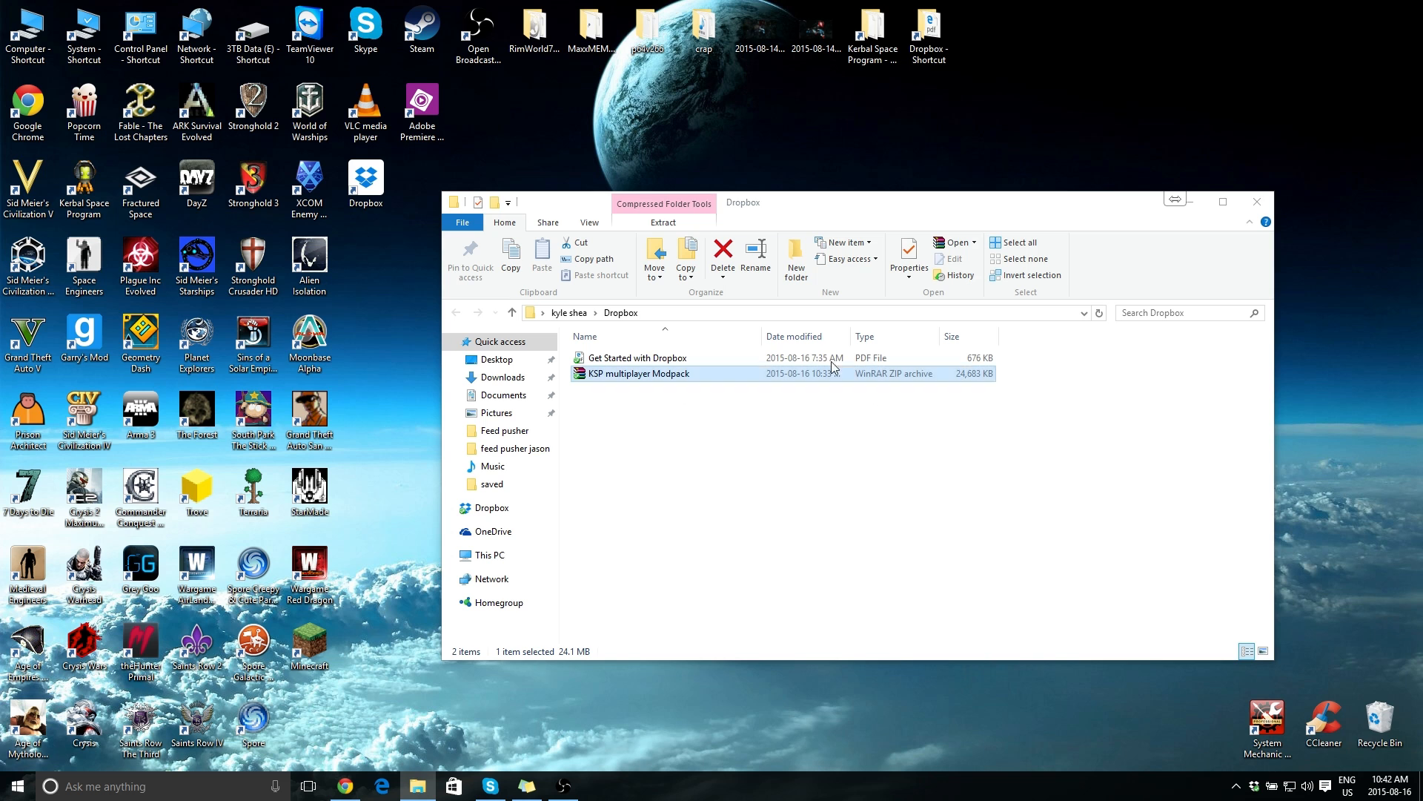
- Open the Modpack zip in WinRAR, showing BDArmory, DarkMultiPlayer and six other folders
{"action": "double_click", "coordinate": [638, 373]}
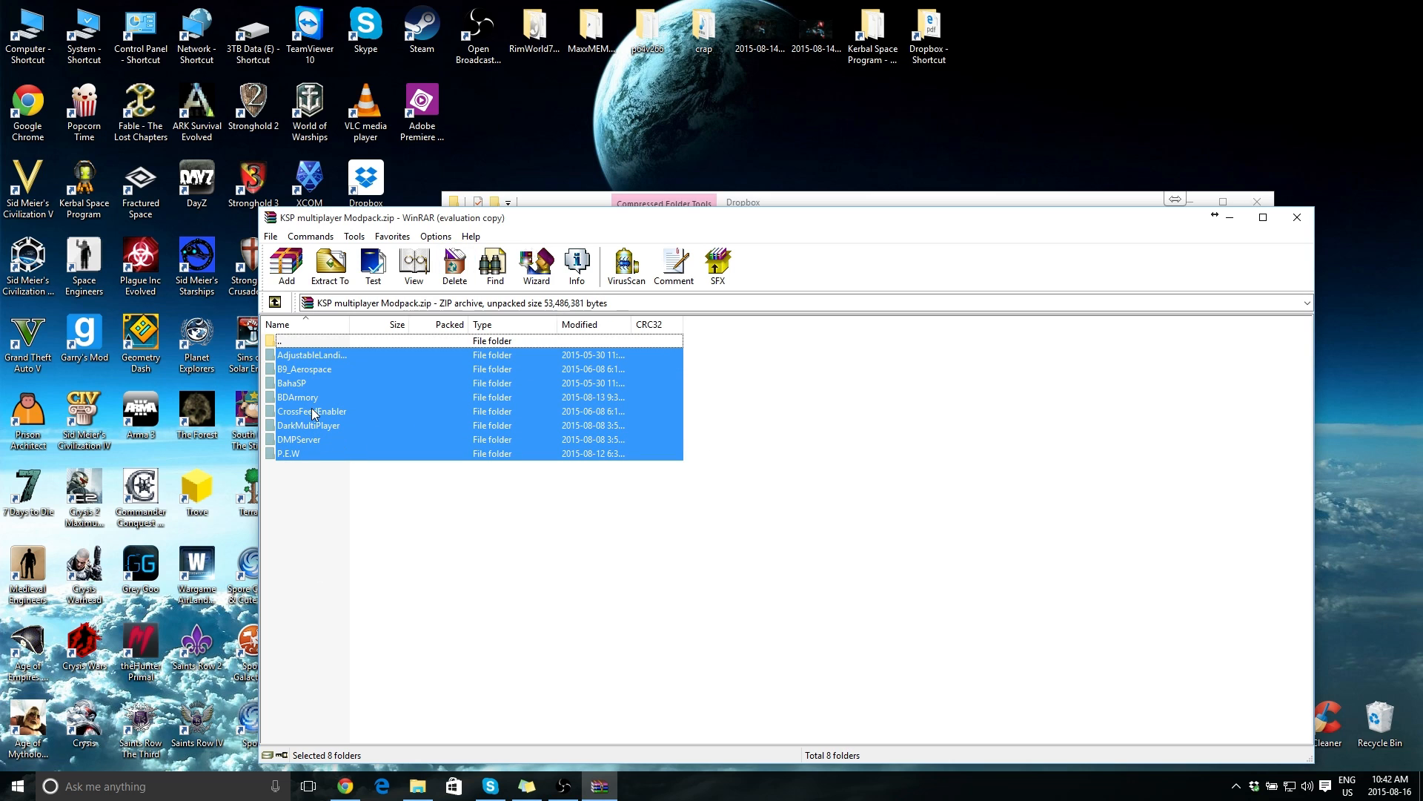
{"action": "mouse_move", "coordinate": [468, 383]}
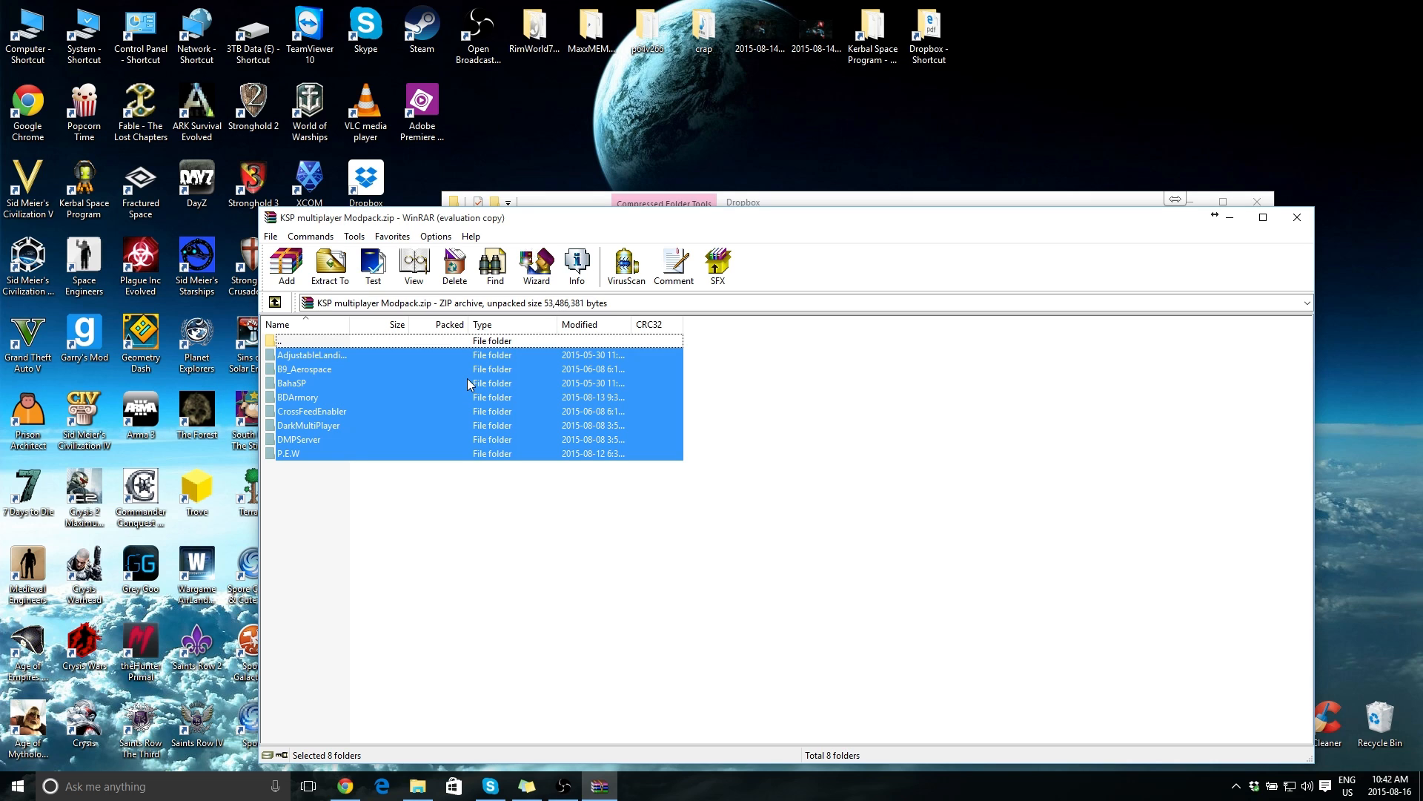
{"action": "left_click", "coordinate": [767, 425]}
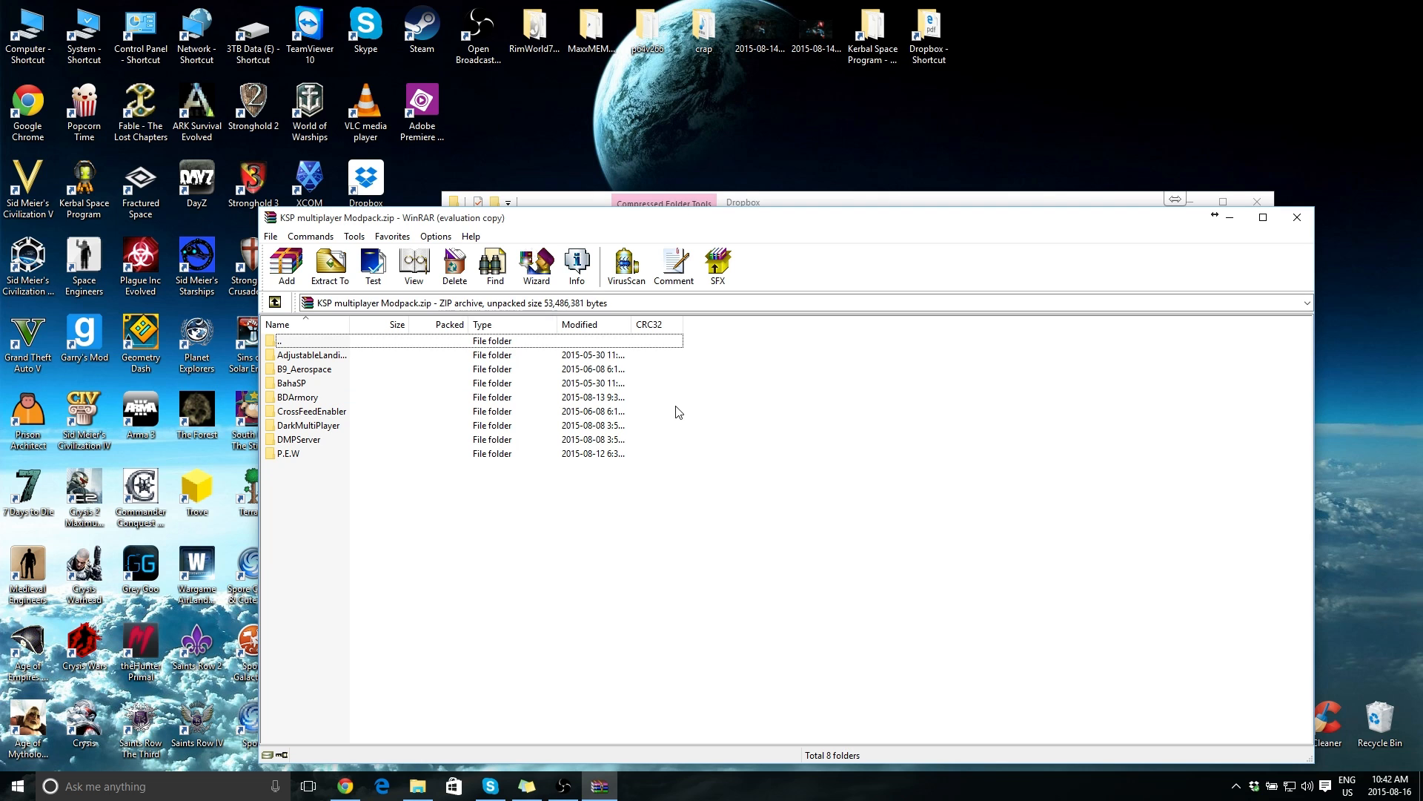
{"action": "mouse_move", "coordinate": [1137, 219]}
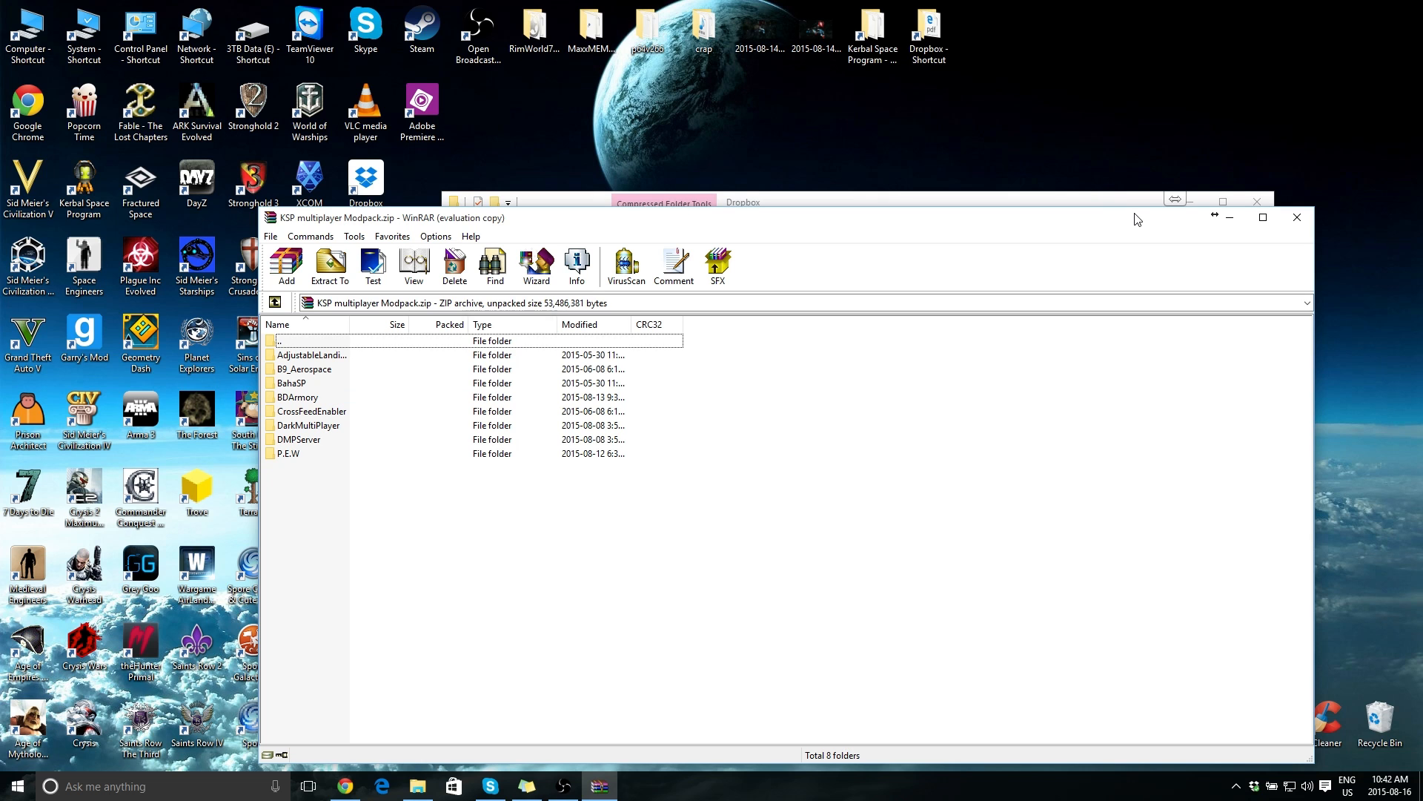
{"action": "mouse_move", "coordinate": [992, 227]}
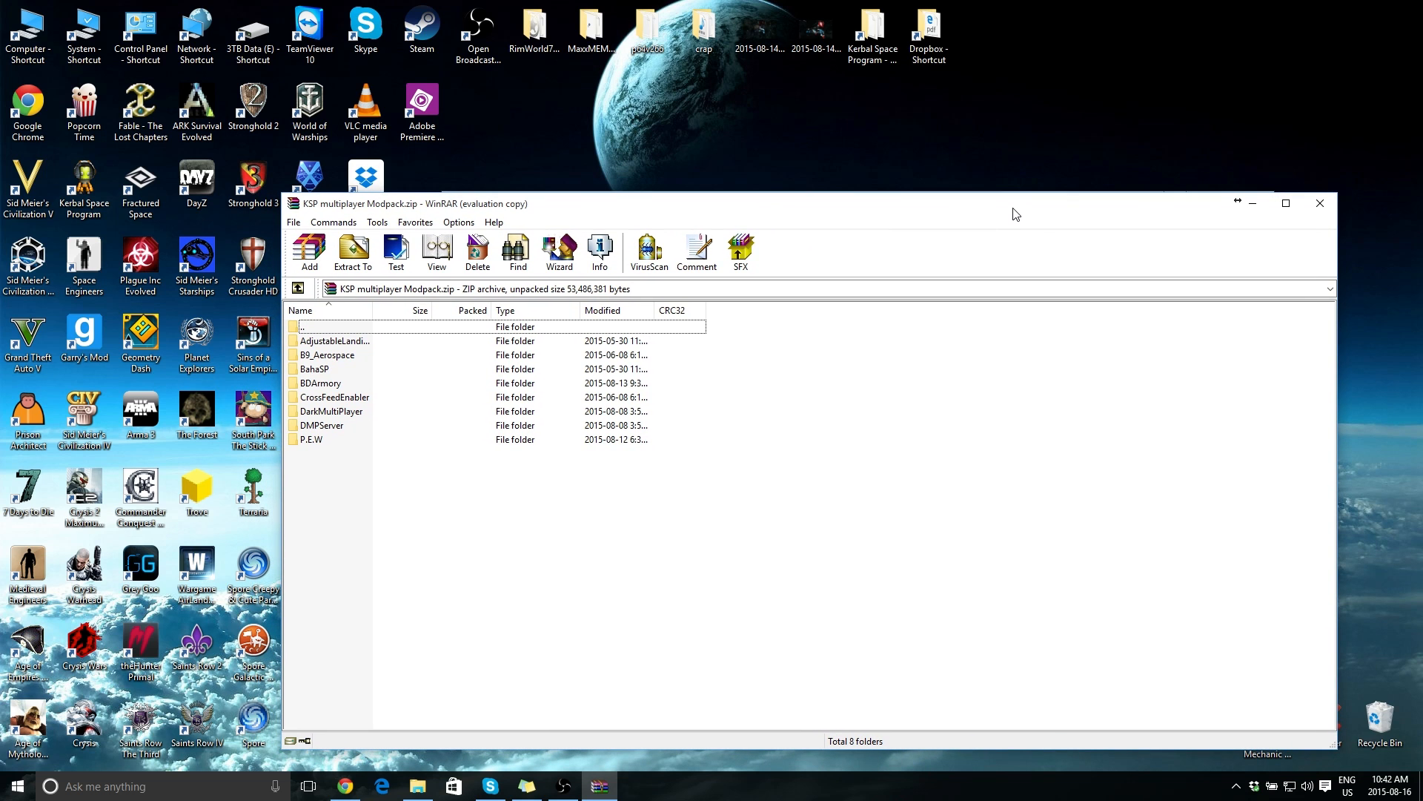
{"action": "mouse_move", "coordinate": [975, 242]}
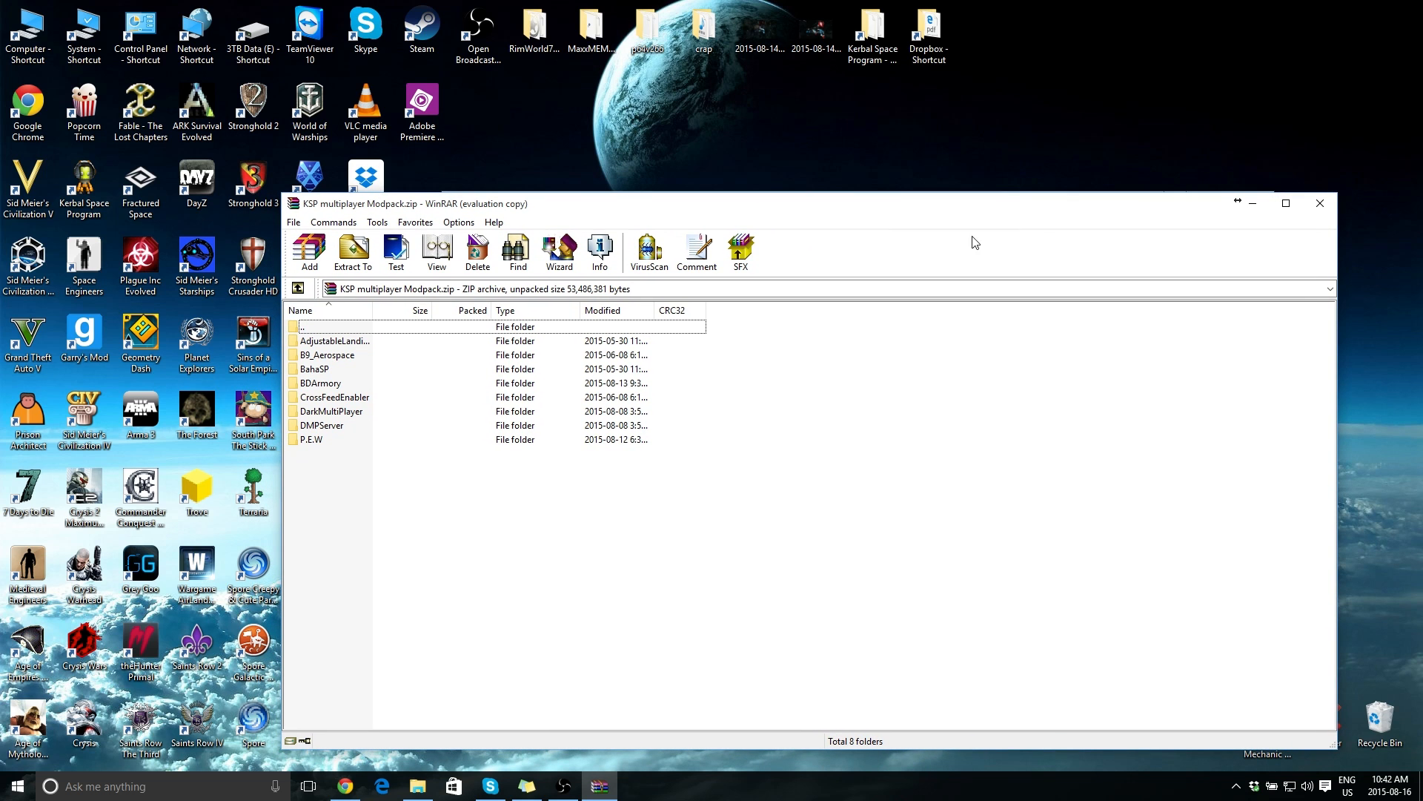
{"action": "mouse_move", "coordinate": [538, 547]}
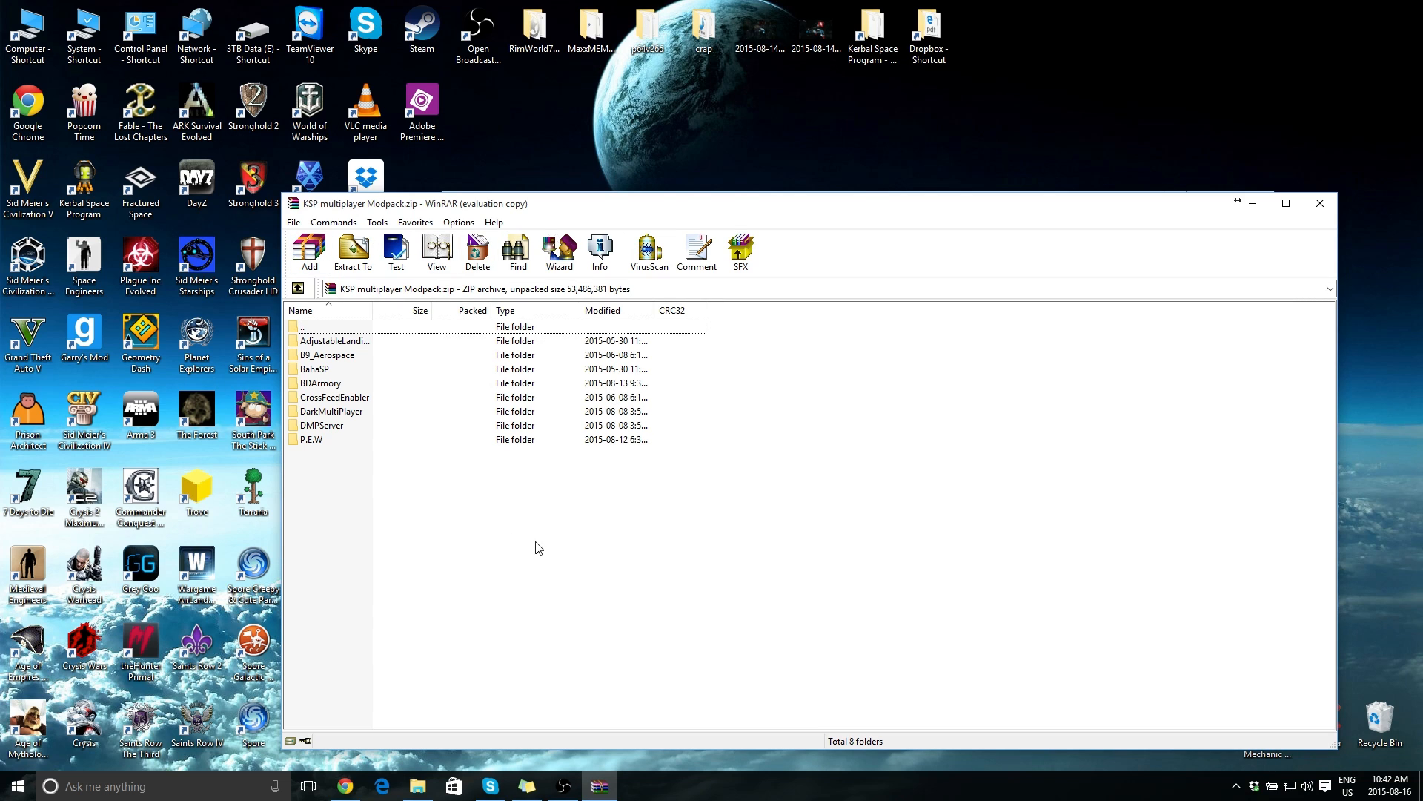
{"action": "mouse_move", "coordinate": [405, 406]}
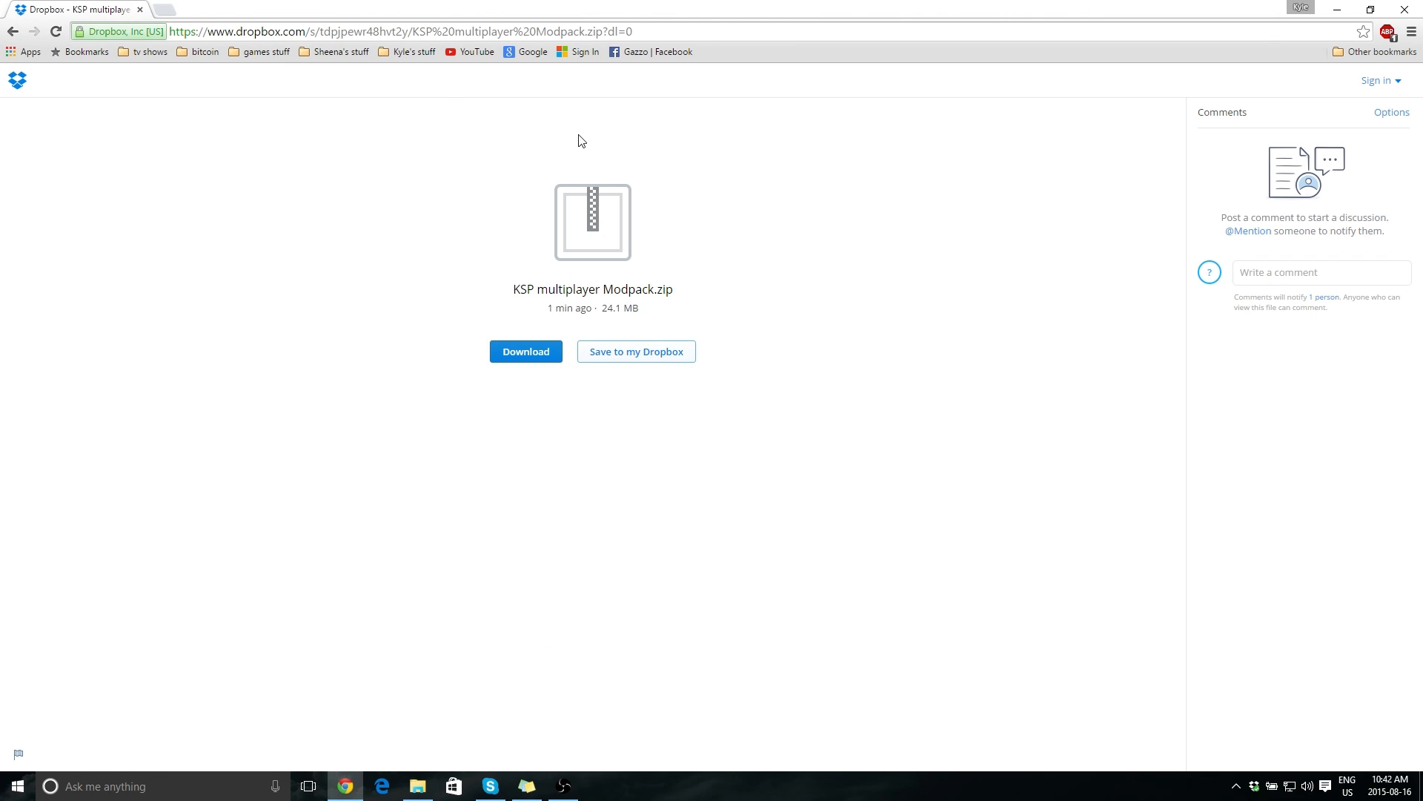
{"action": "mouse_move", "coordinate": [626, 325]}
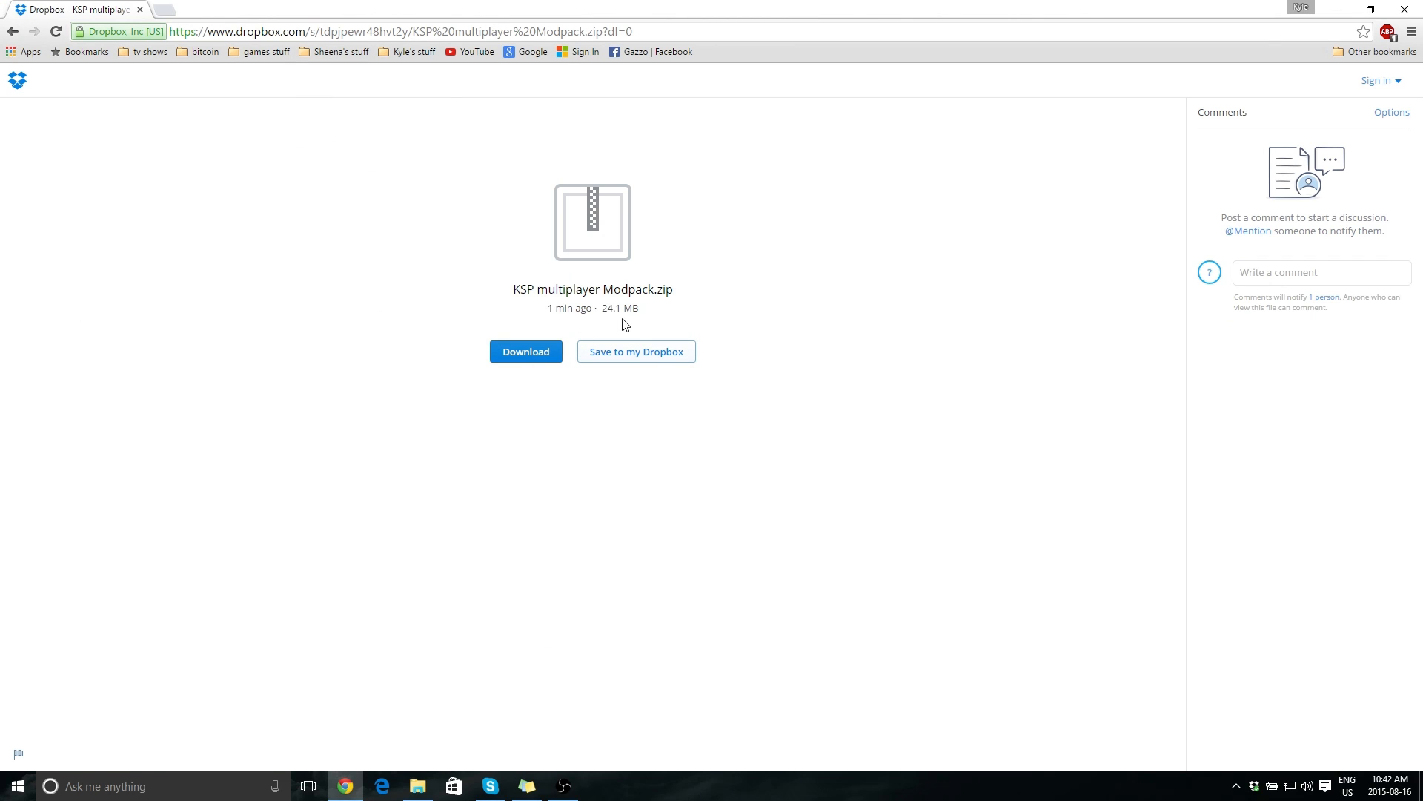
{"action": "mouse_move", "coordinate": [724, 288]}
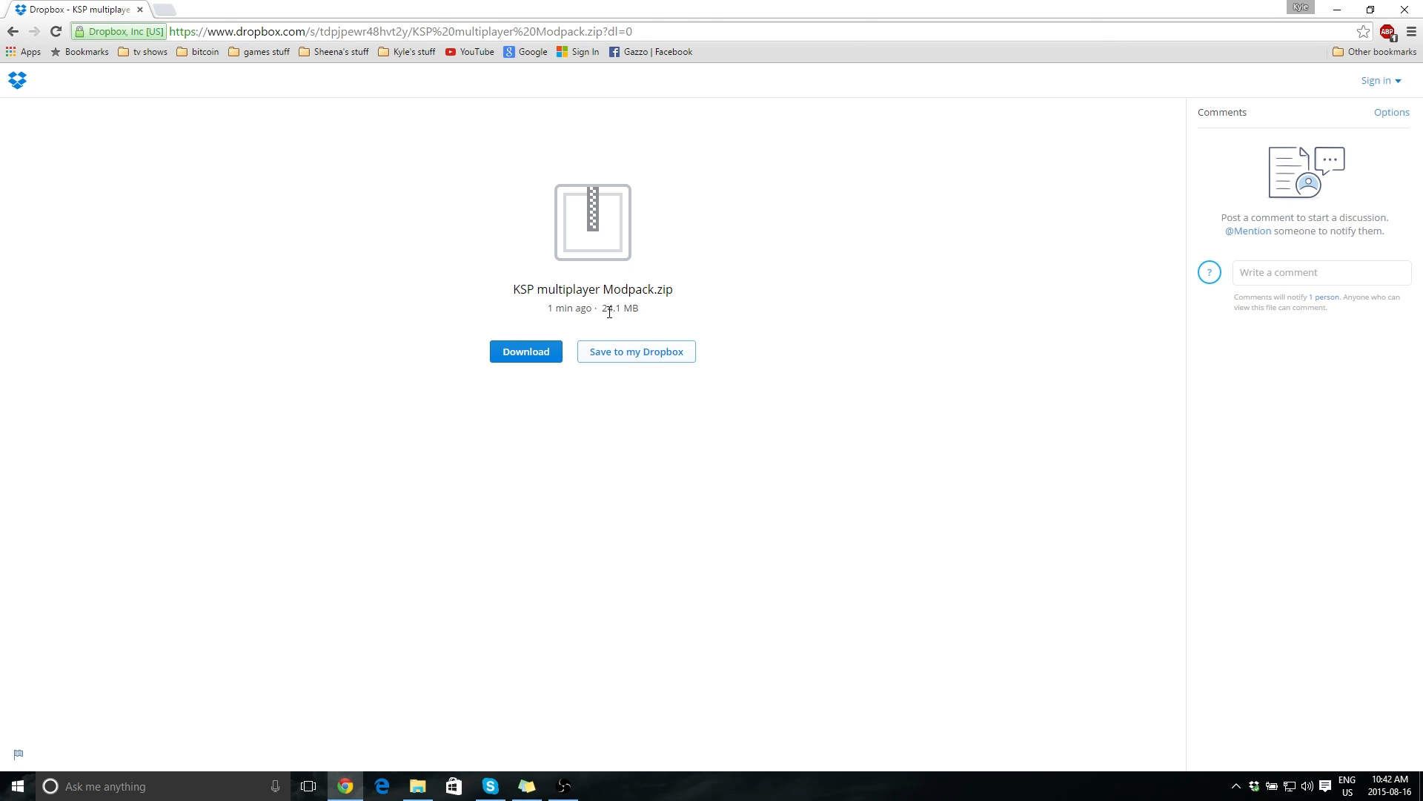
{"action": "mouse_move", "coordinate": [602, 309]}
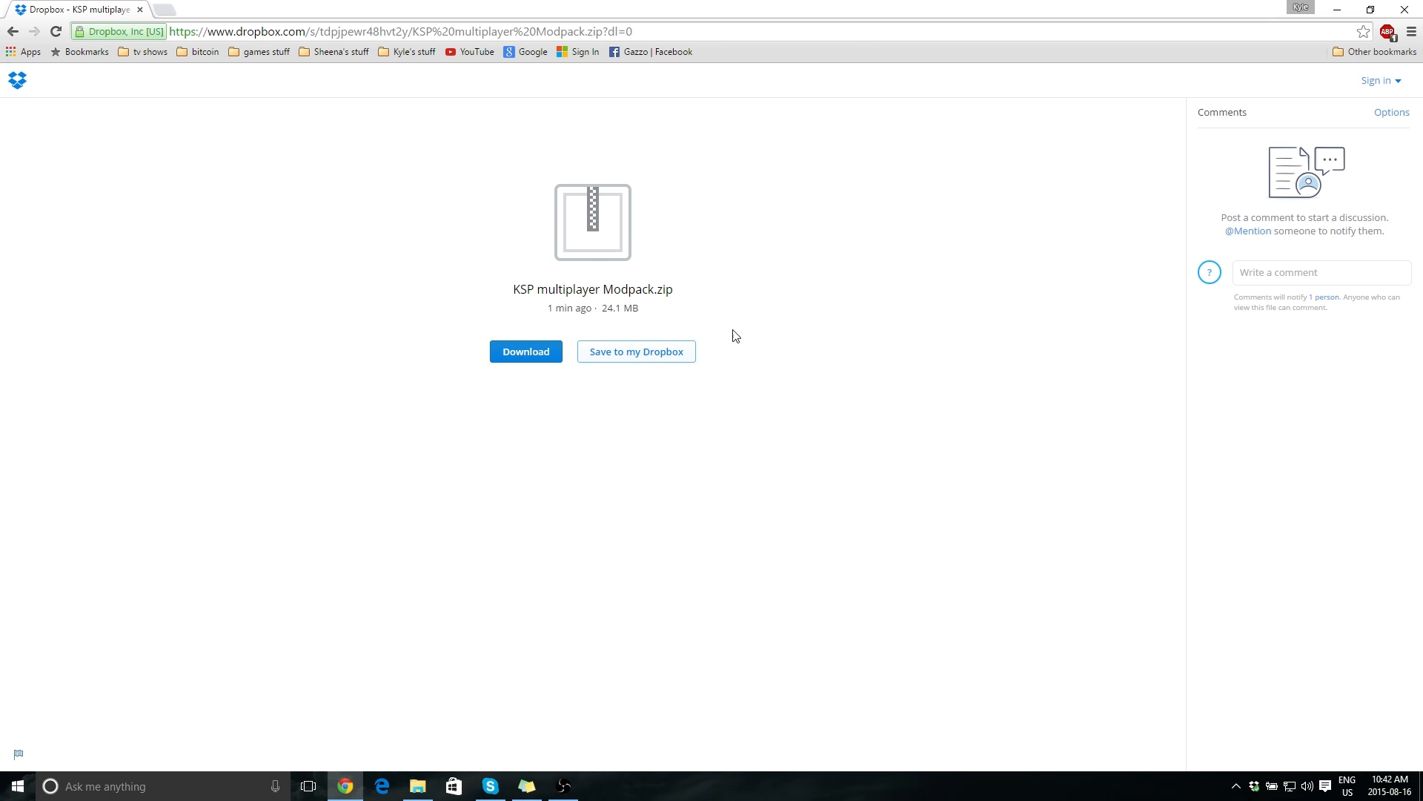
{"action": "mouse_move", "coordinate": [646, 313]}
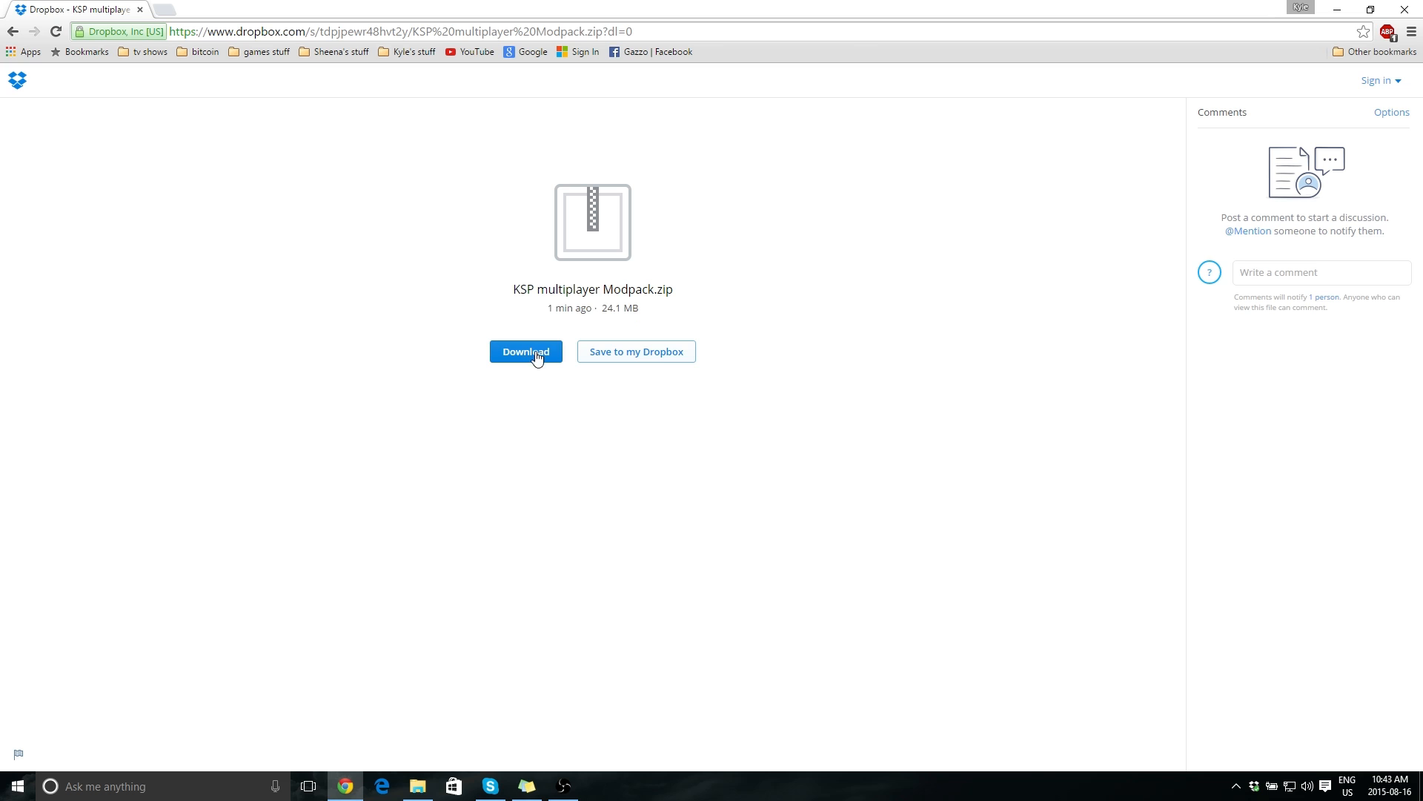
- Download KSP multiplayer Modpack.zip from its Dropbox share page
{"action": "left_click", "coordinate": [526, 351]}
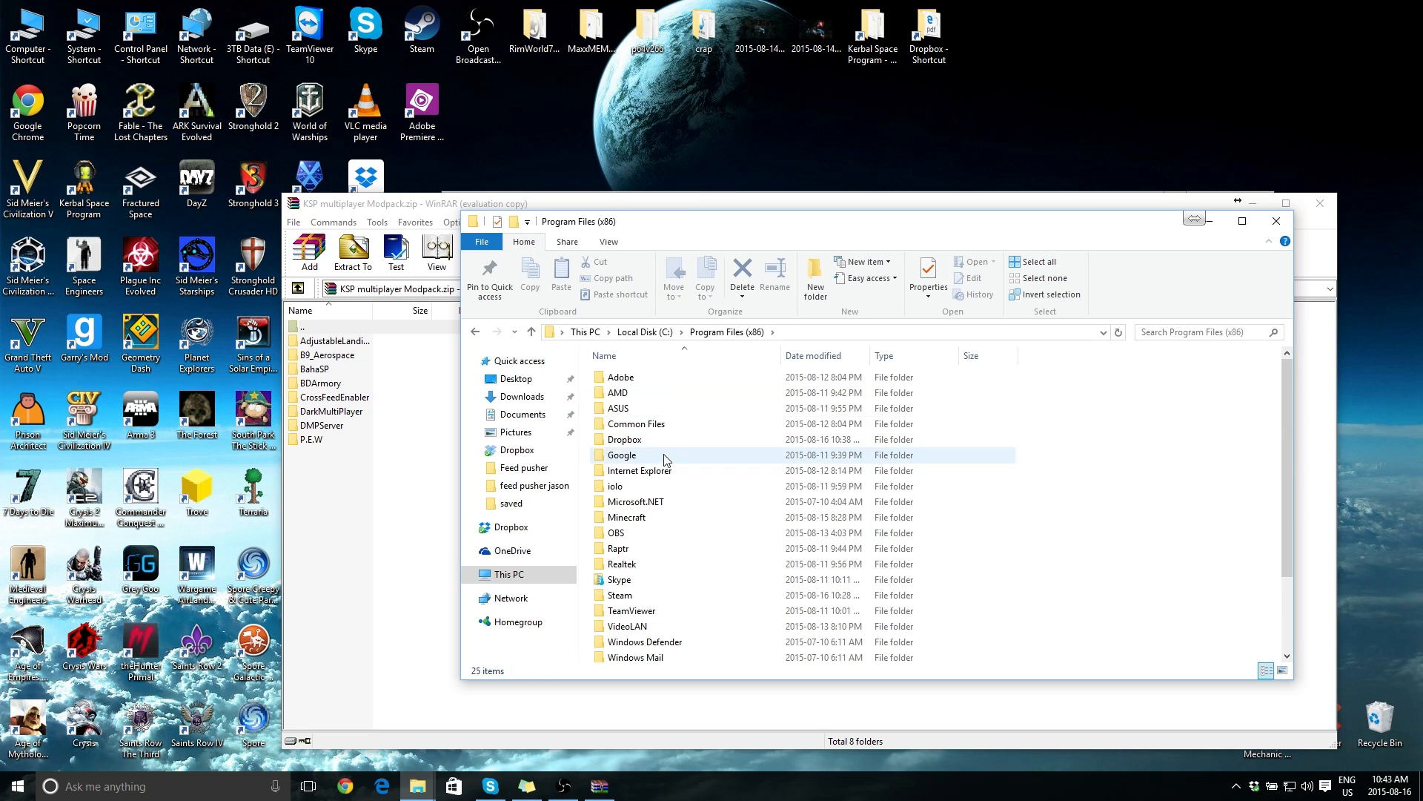
- Navigate Program Files (x86) through Steam and steamapps to the Kerbal Space Program folder
{"action": "scroll", "scroll_direction": "down", "scroll_amount": 3}
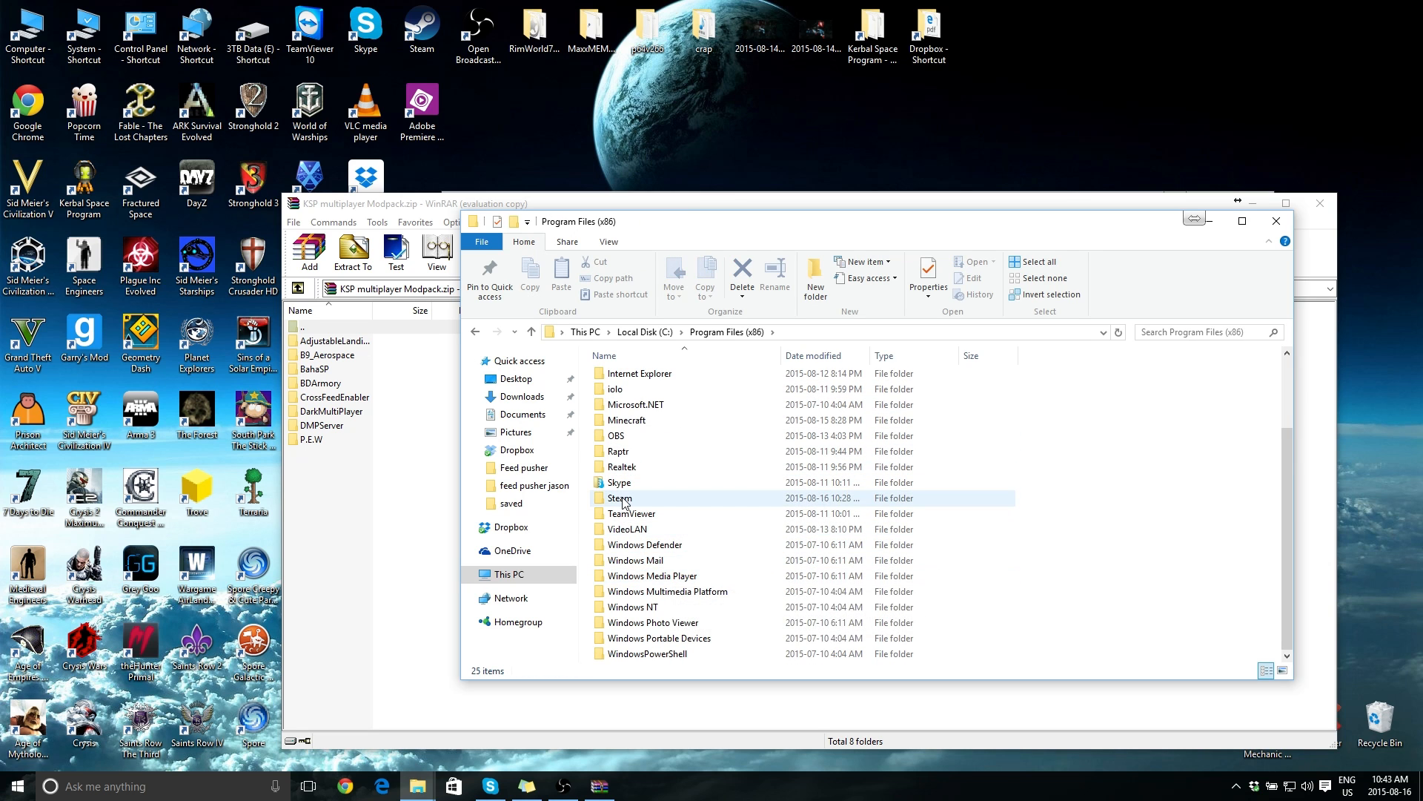
{"action": "double_click", "coordinate": [620, 497]}
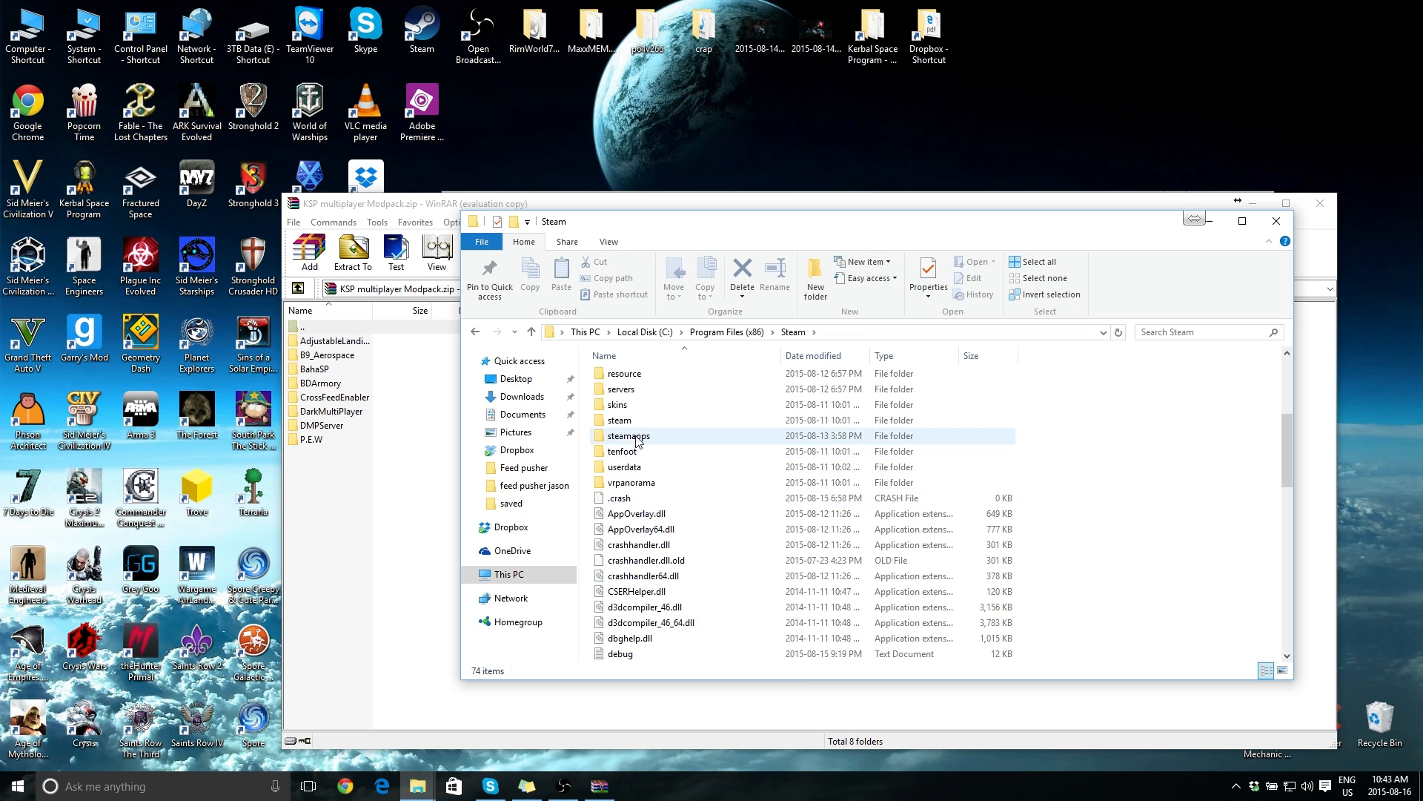
{"action": "double_click", "coordinate": [627, 435]}
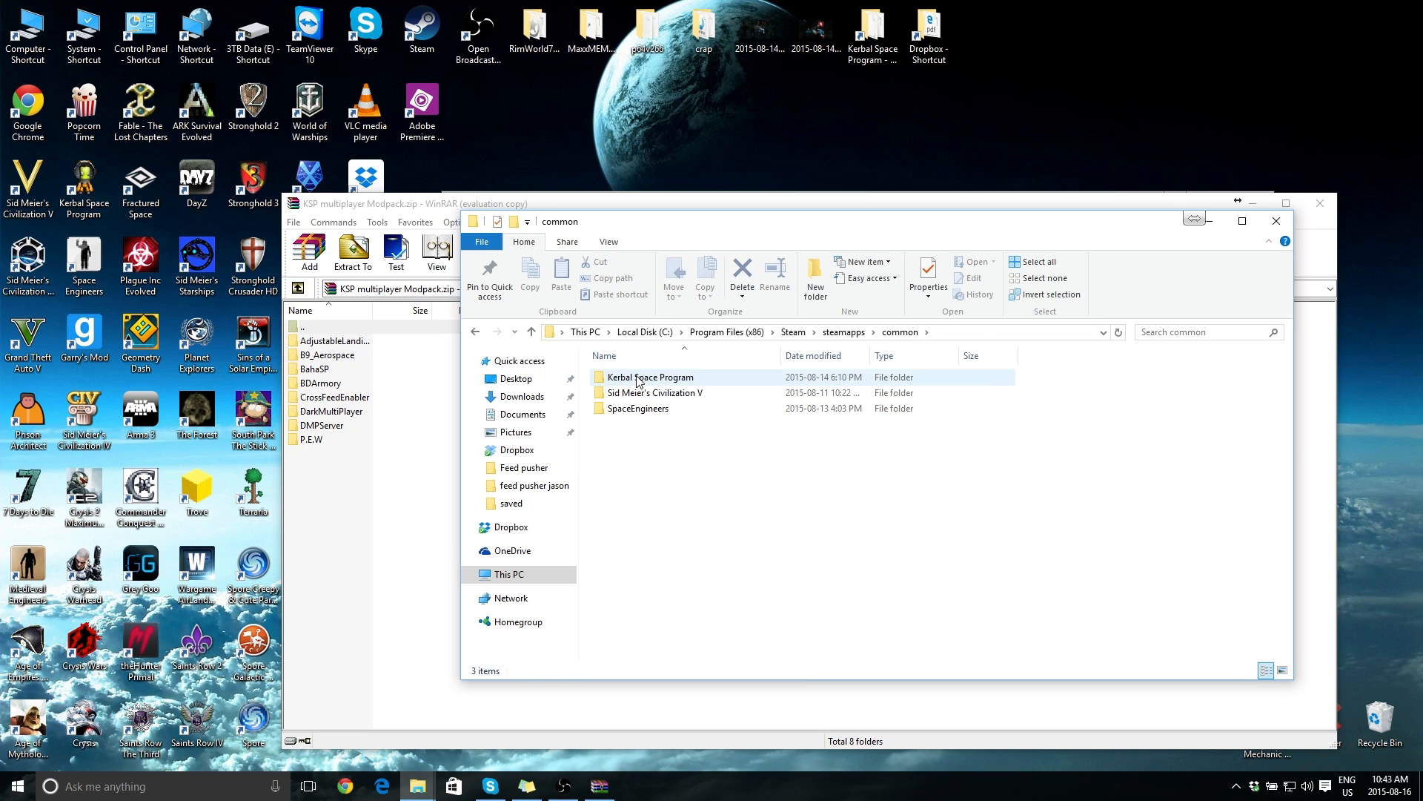
{"action": "right_click", "coordinate": [645, 376]}
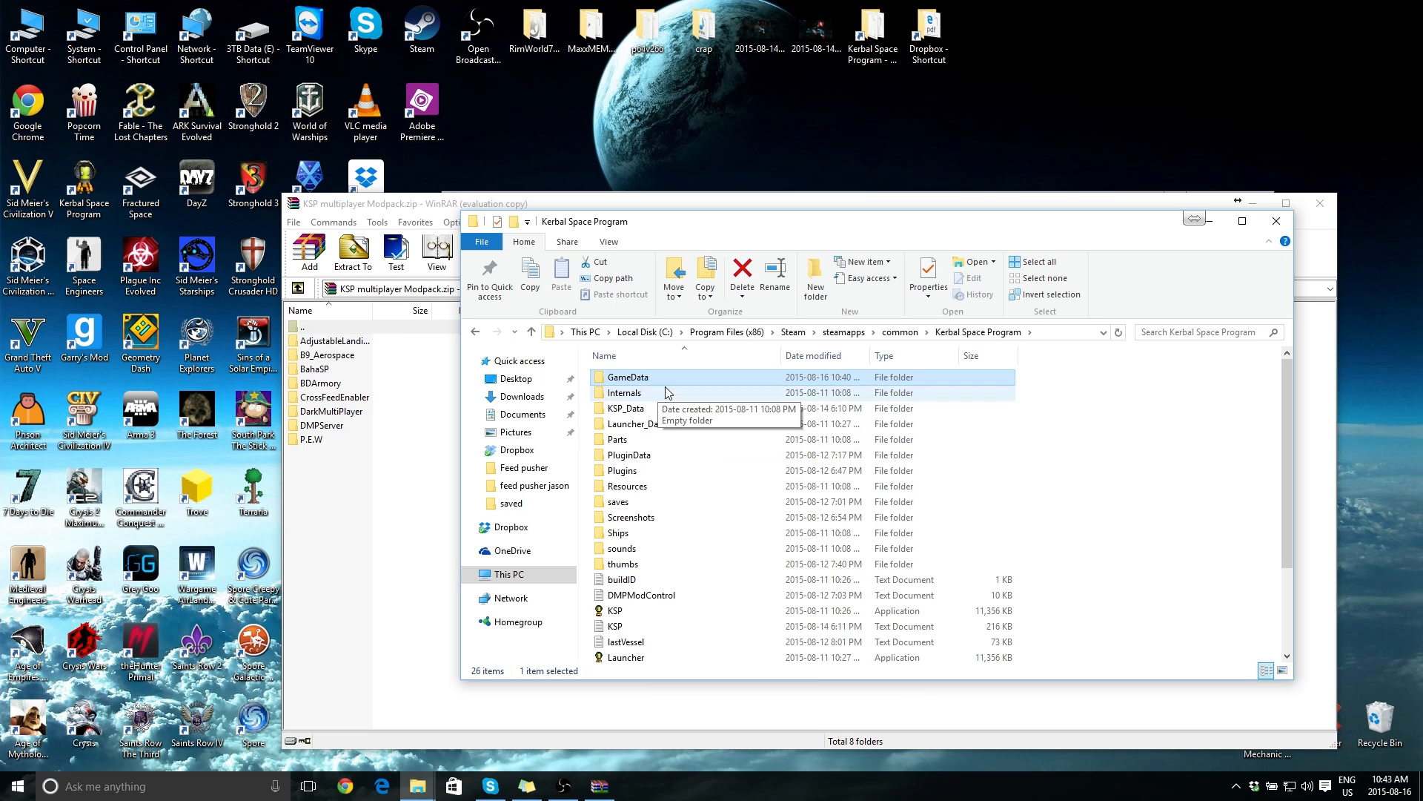
- Open GameData, which contains only the Squad folder
{"action": "double_click", "coordinate": [626, 377]}
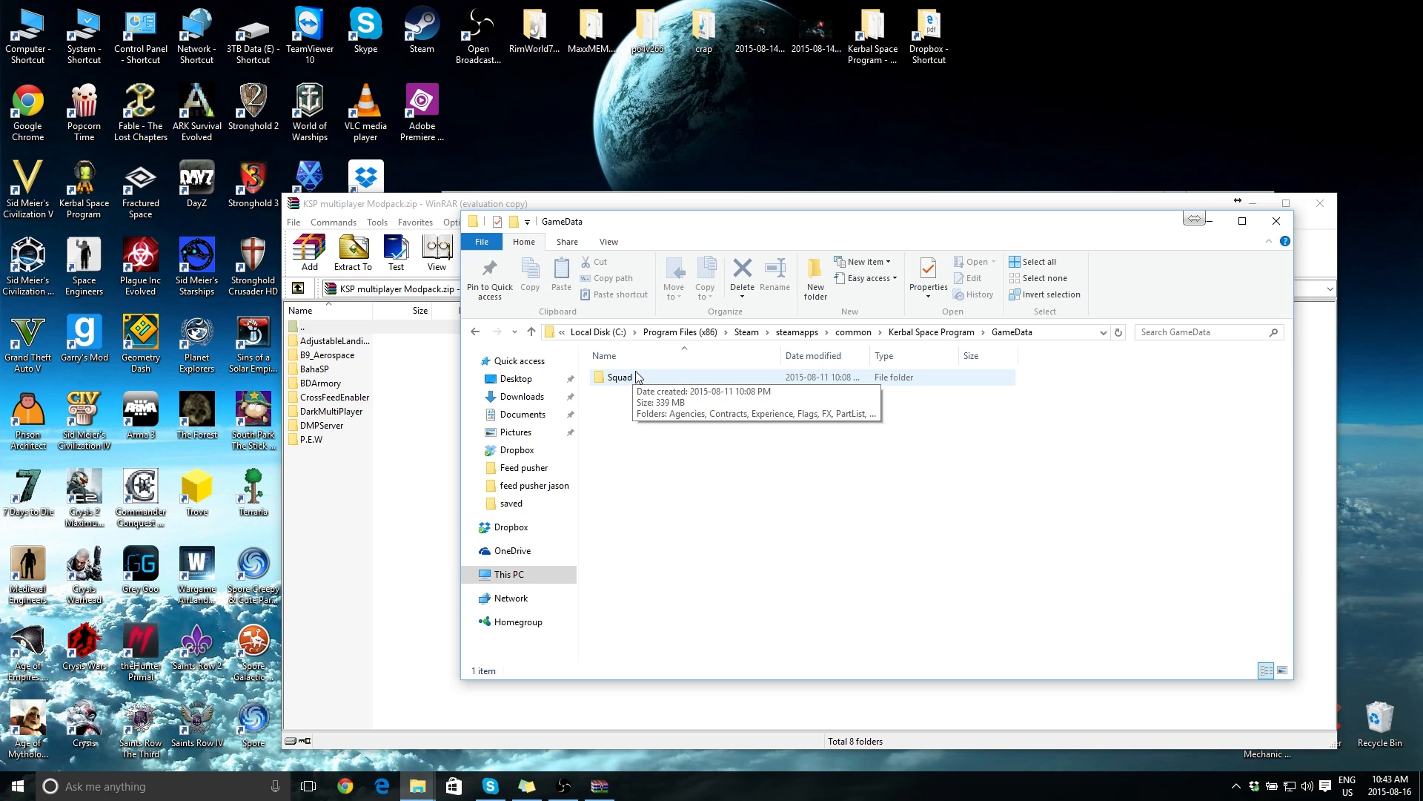
{"action": "mouse_move", "coordinate": [615, 386]}
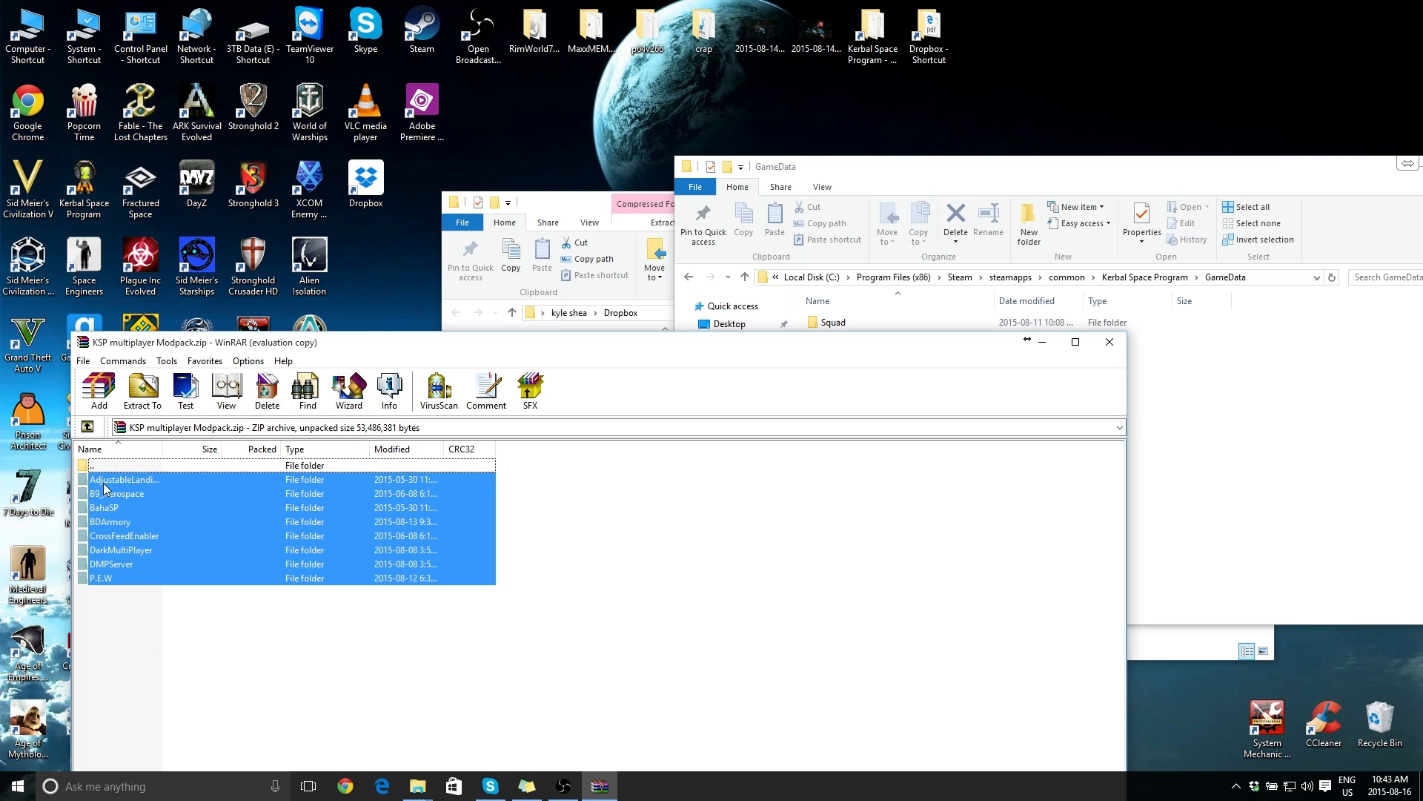
- Copy the eight mod folders into GameData beside Squad and close the Explorer window
{"action": "left_click", "coordinate": [141, 391]}
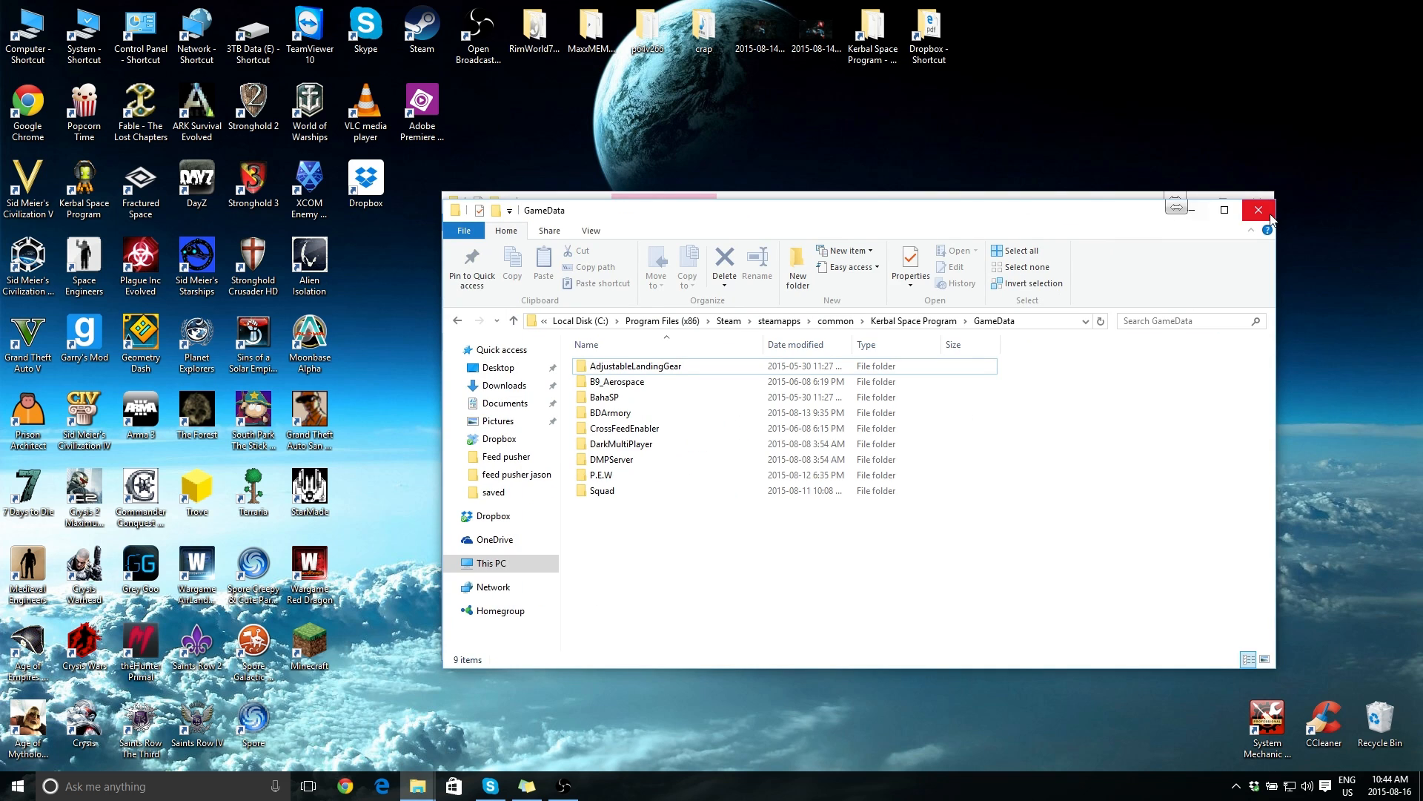
{"action": "left_click", "coordinate": [1259, 209]}
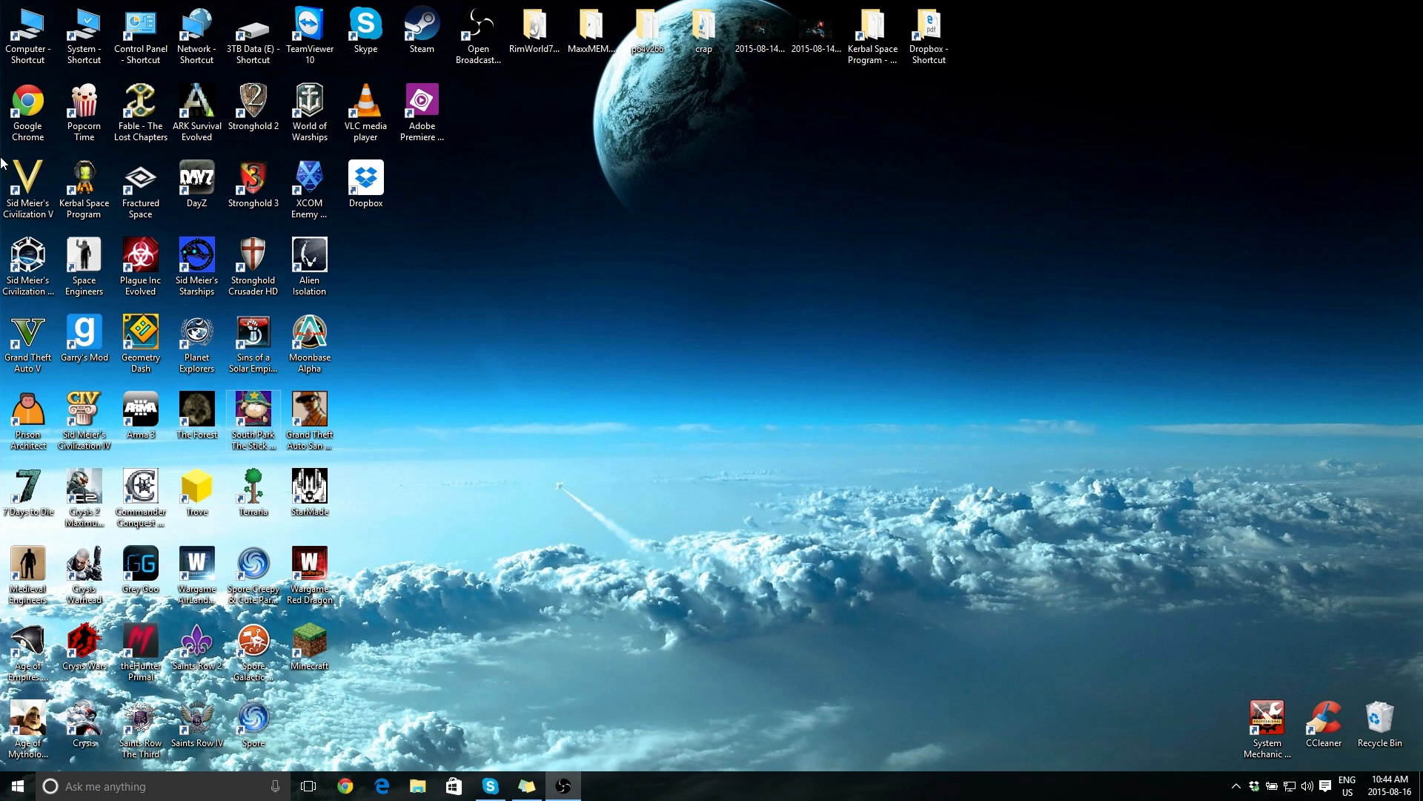
- Launch Kerbal Space Program from its desktop shortcut
{"action": "left_click", "coordinate": [84, 186]}
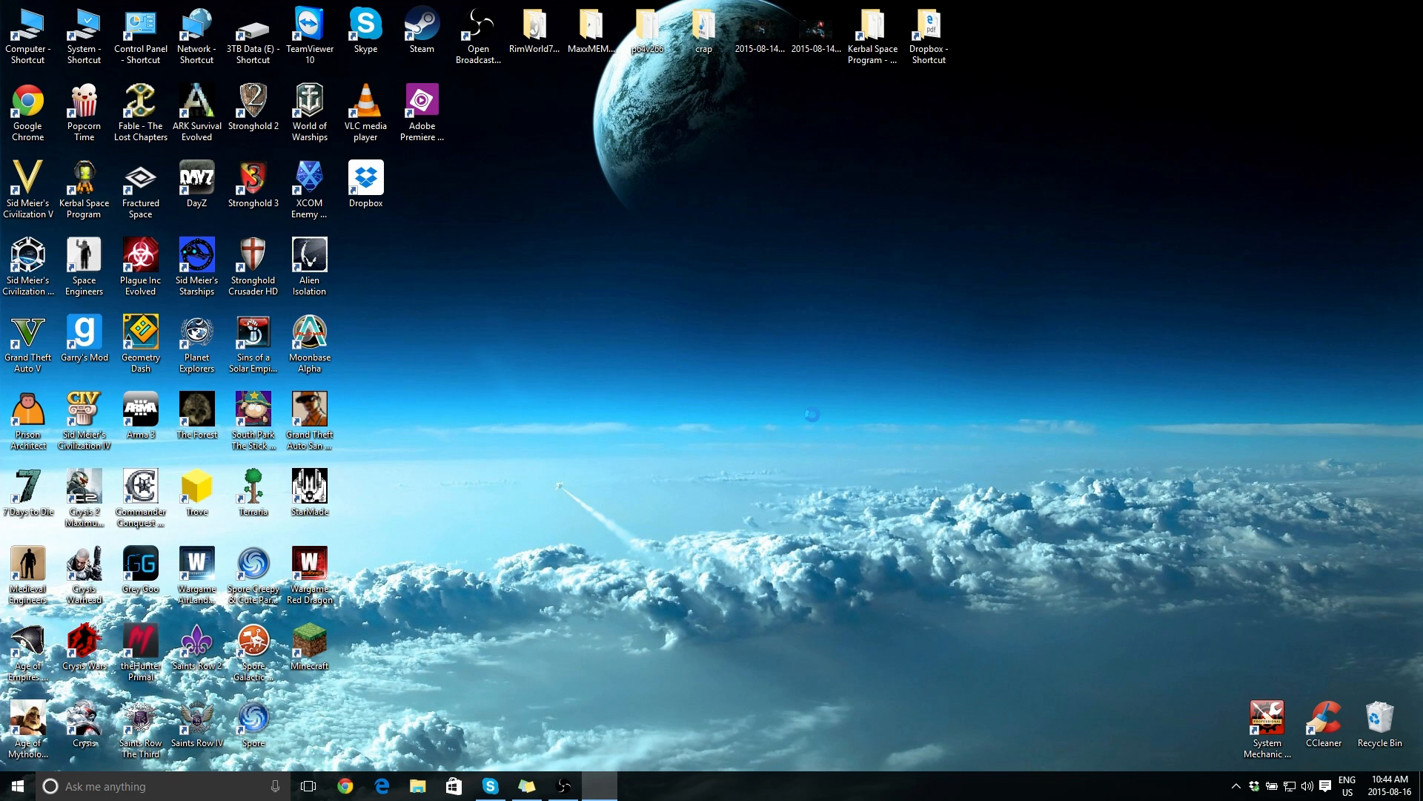
{"action": "key", "text": "Win+G"}
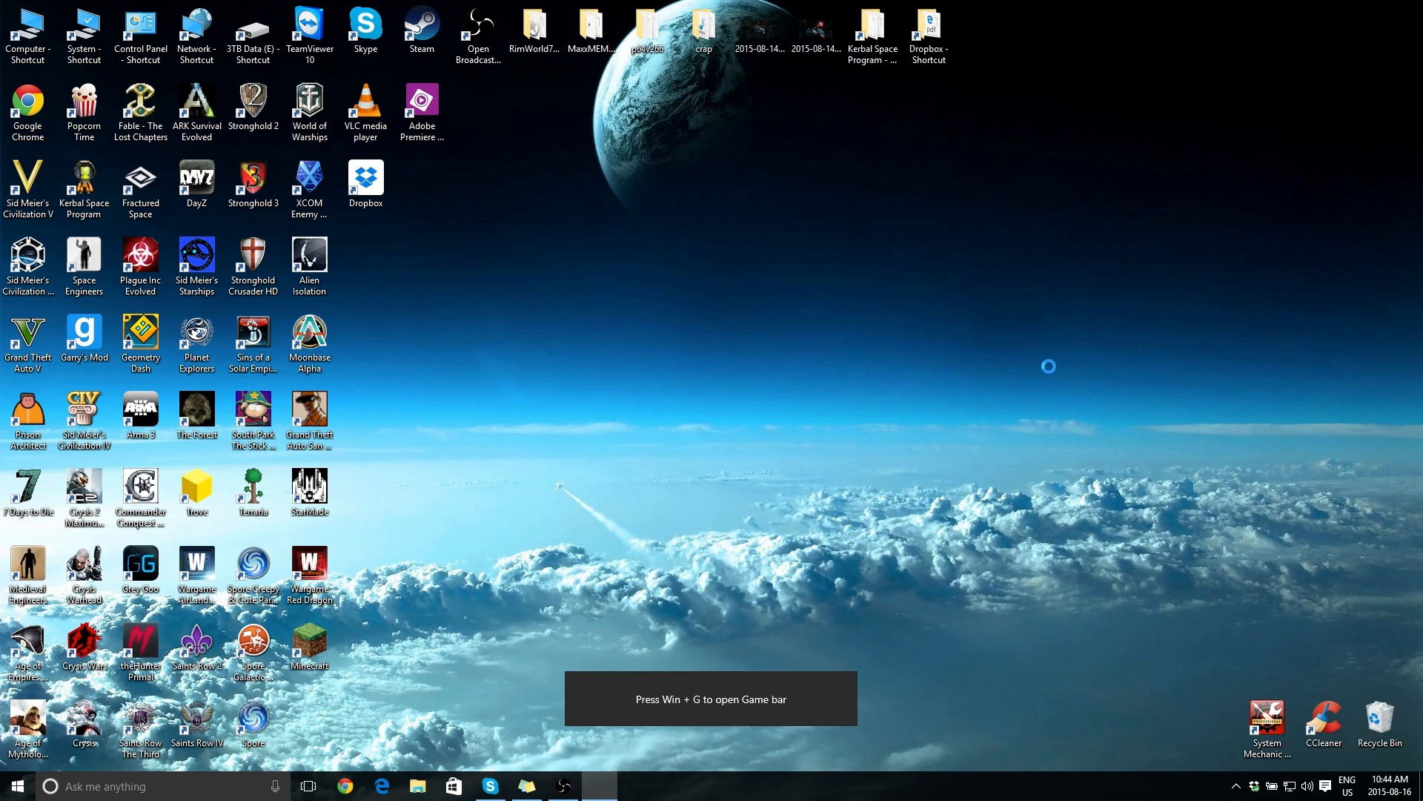
{"action": "mouse_move", "coordinate": [1048, 367]}
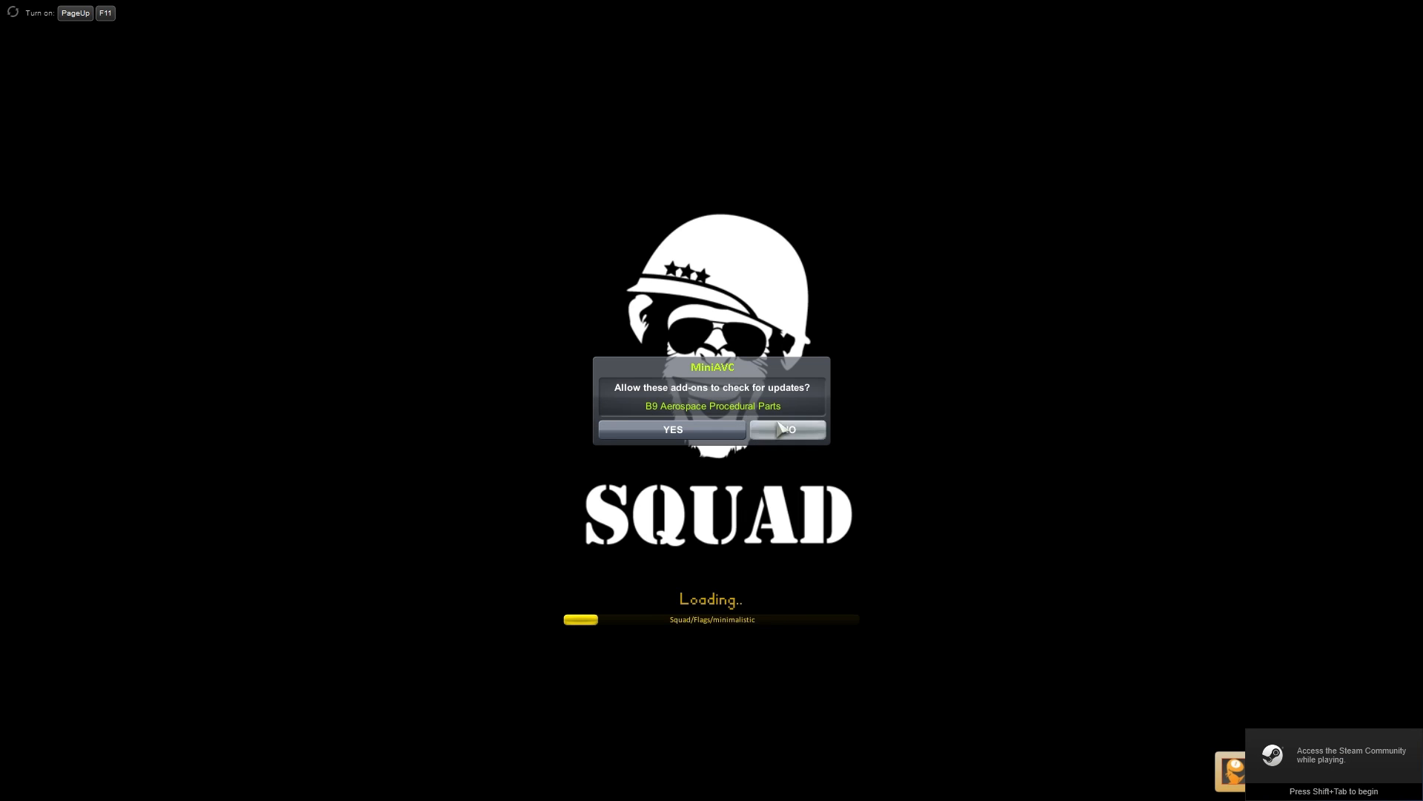
- Decline the MiniAVC update check for the B9 add-on and wait for the main menu
{"action": "left_click", "coordinate": [786, 429]}
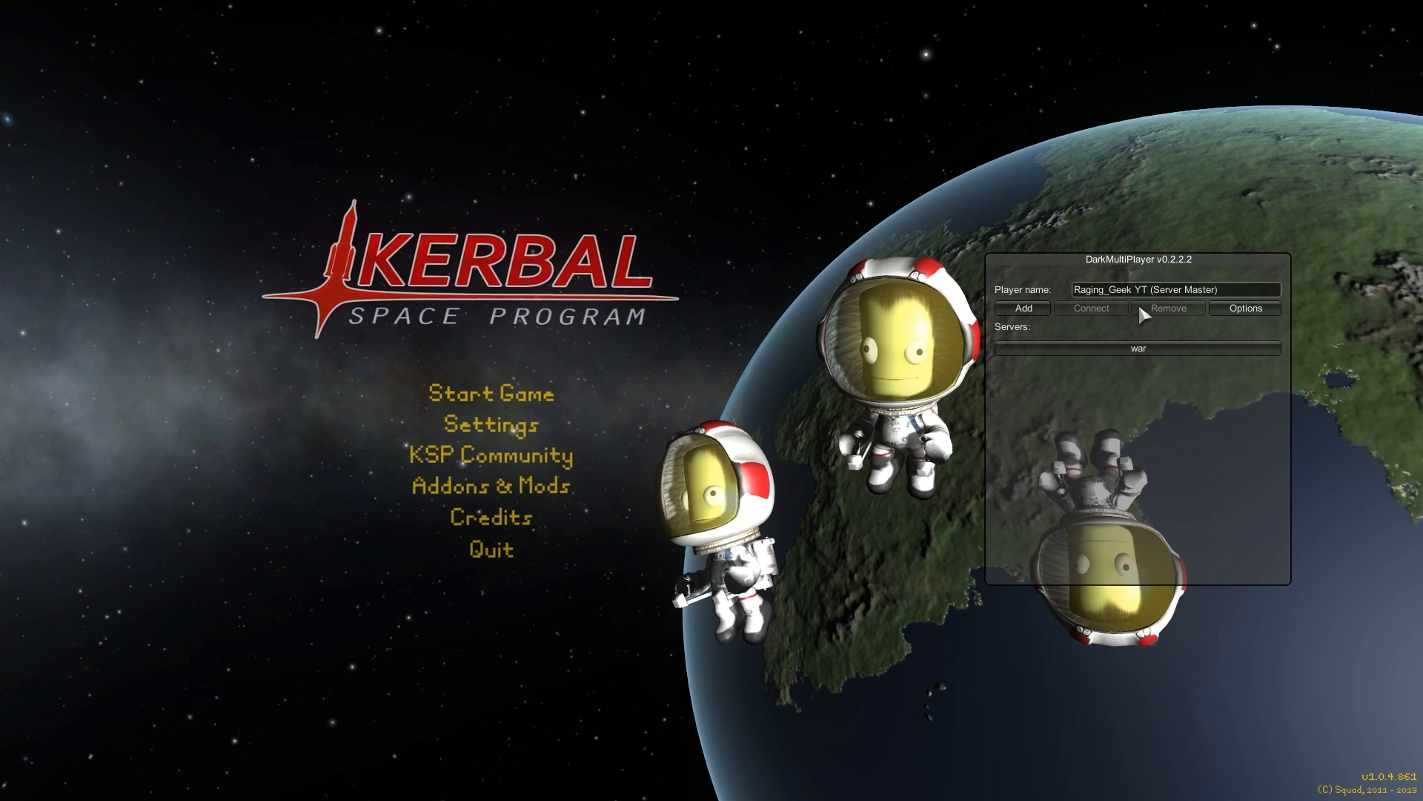
- Connect to the war server and send a modpack tutorial chat greeting
{"action": "left_click", "coordinate": [1091, 308]}
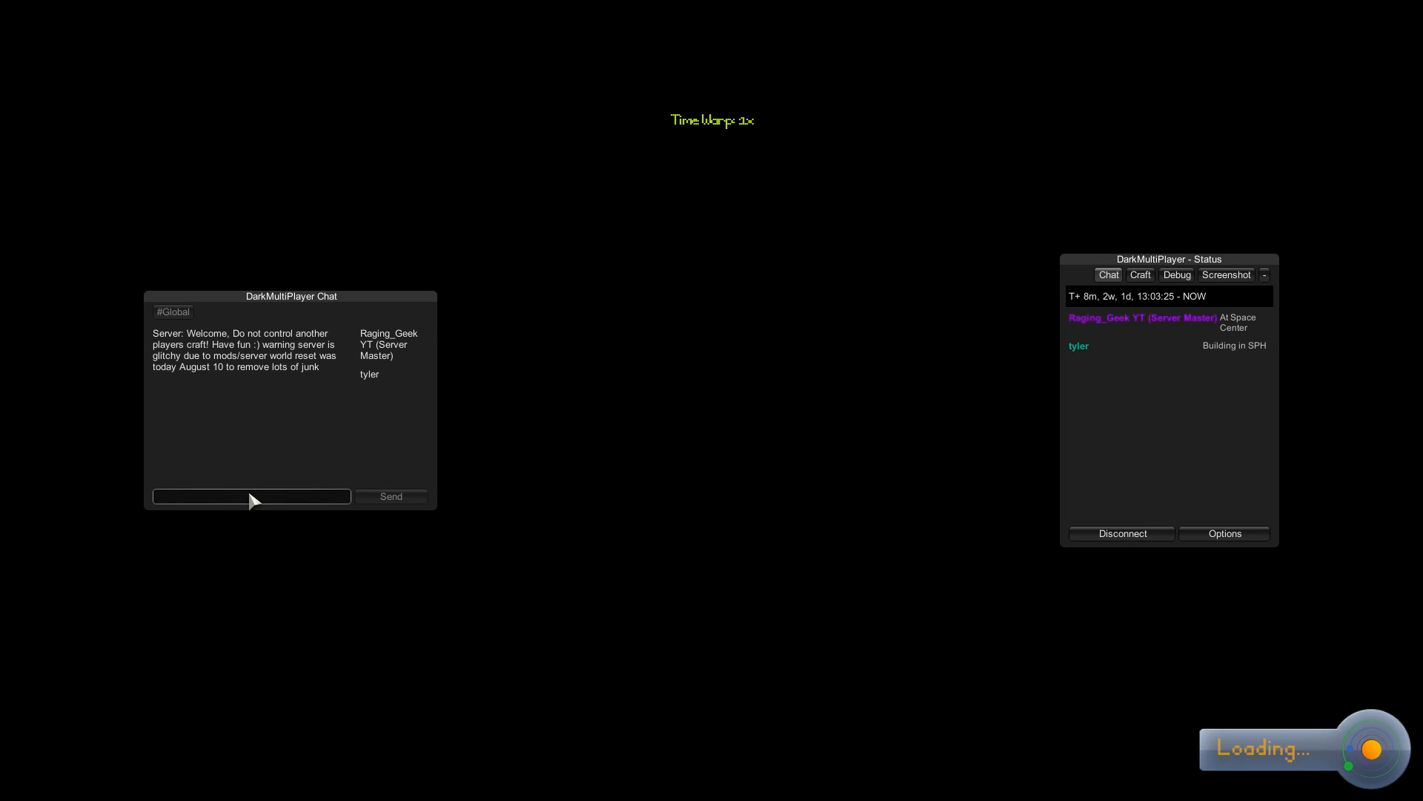
{"action": "left_click", "coordinate": [252, 496]}
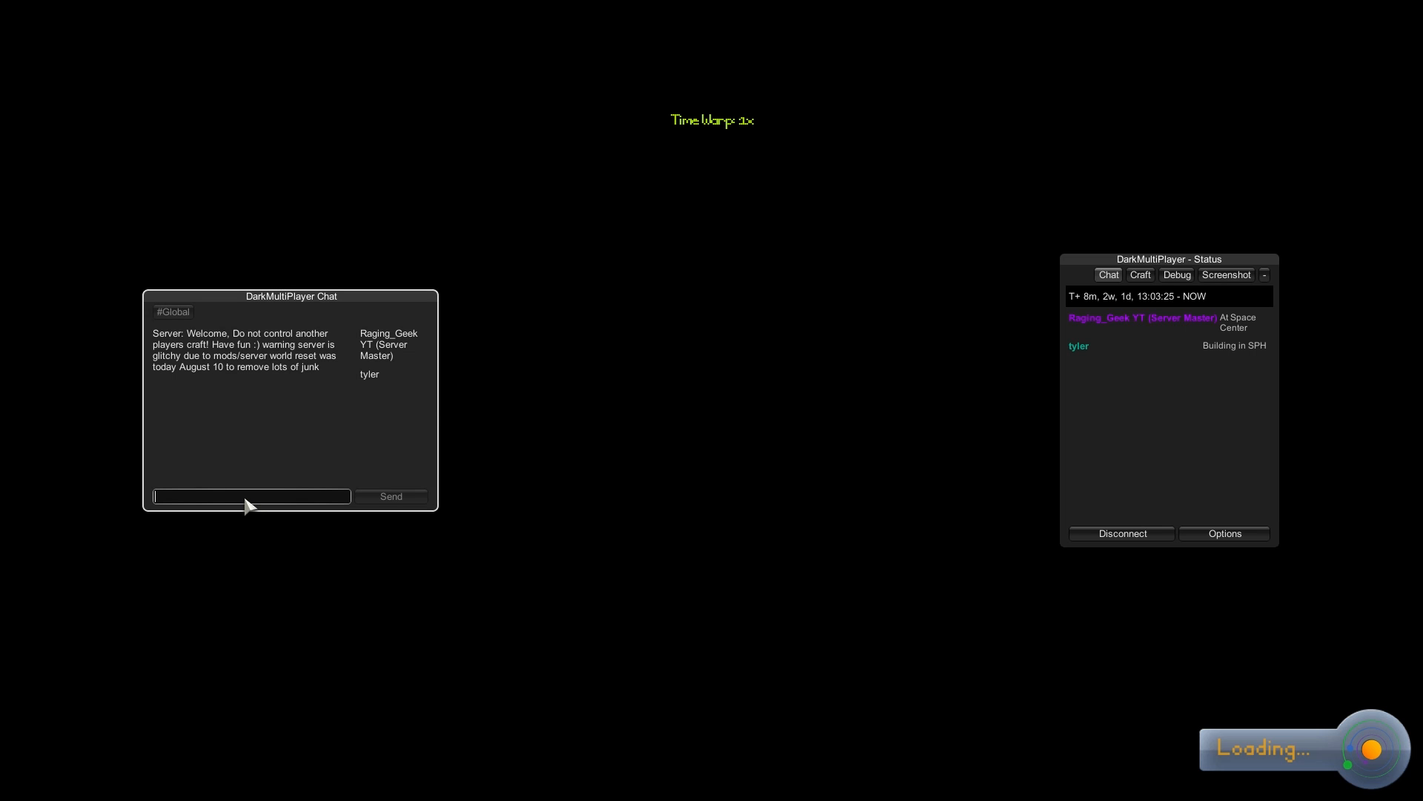
{"action": "type", "text": "hello you are on youtube tutorial video for m"}
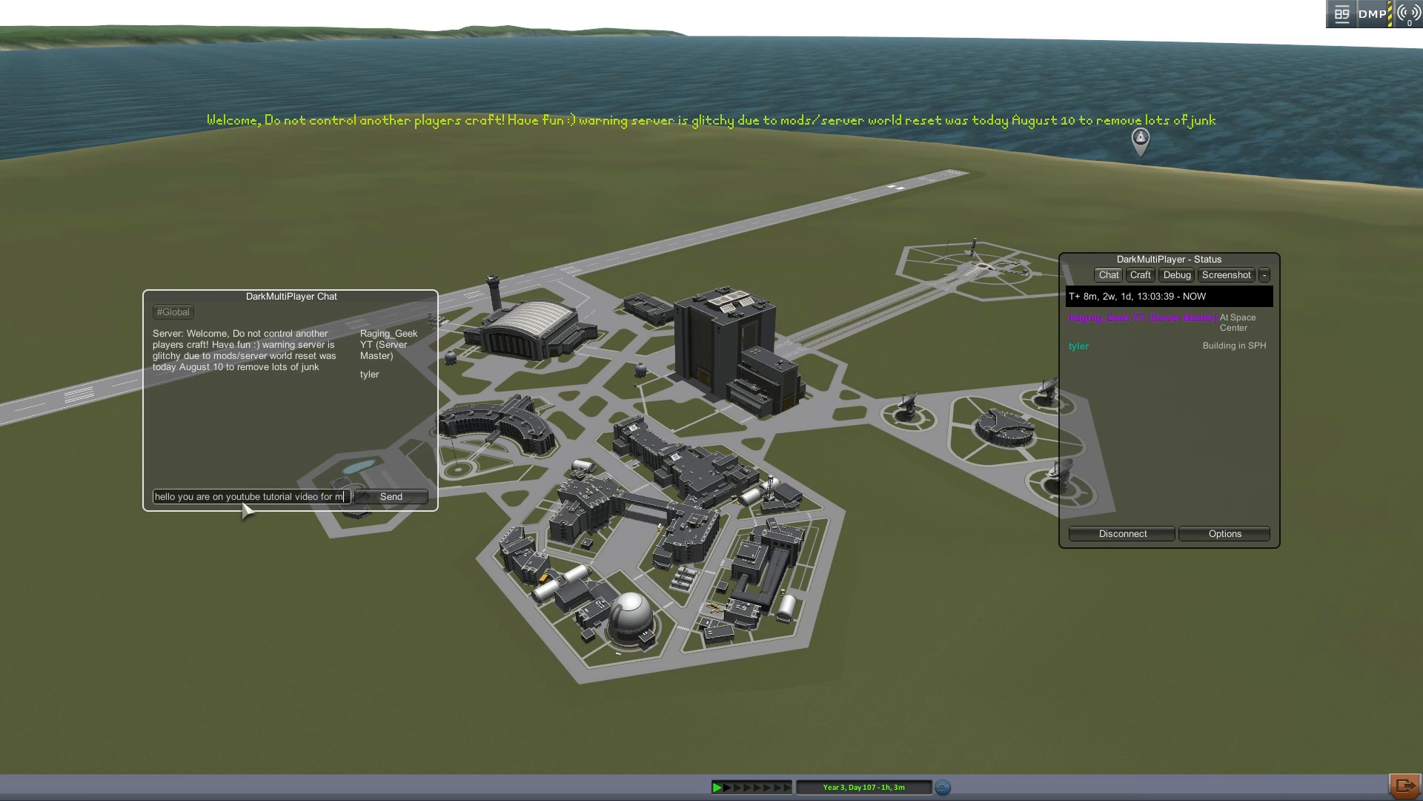
{"action": "type", "text": "odpack"}
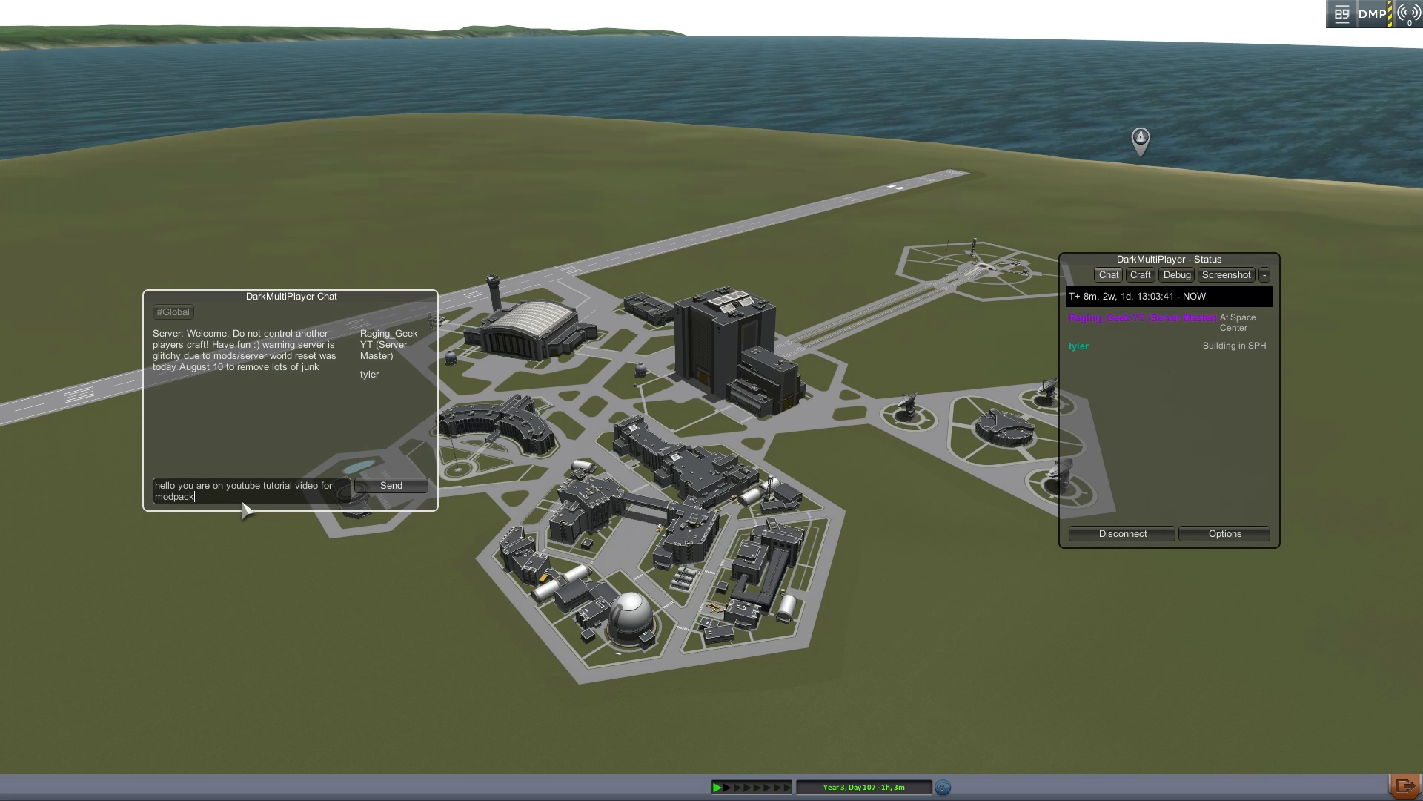
{"action": "left_click", "coordinate": [391, 484]}
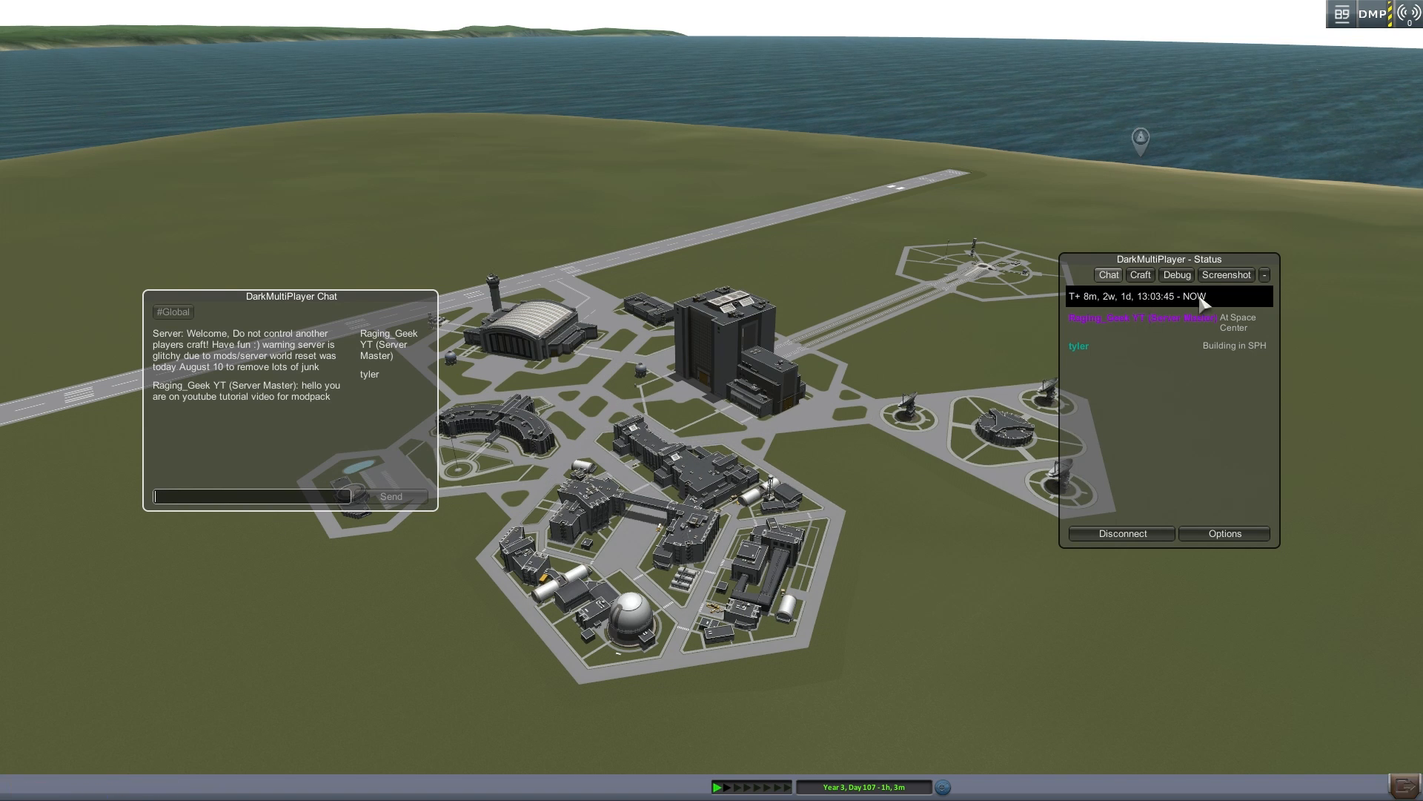
{"action": "left_click", "coordinate": [1121, 534]}
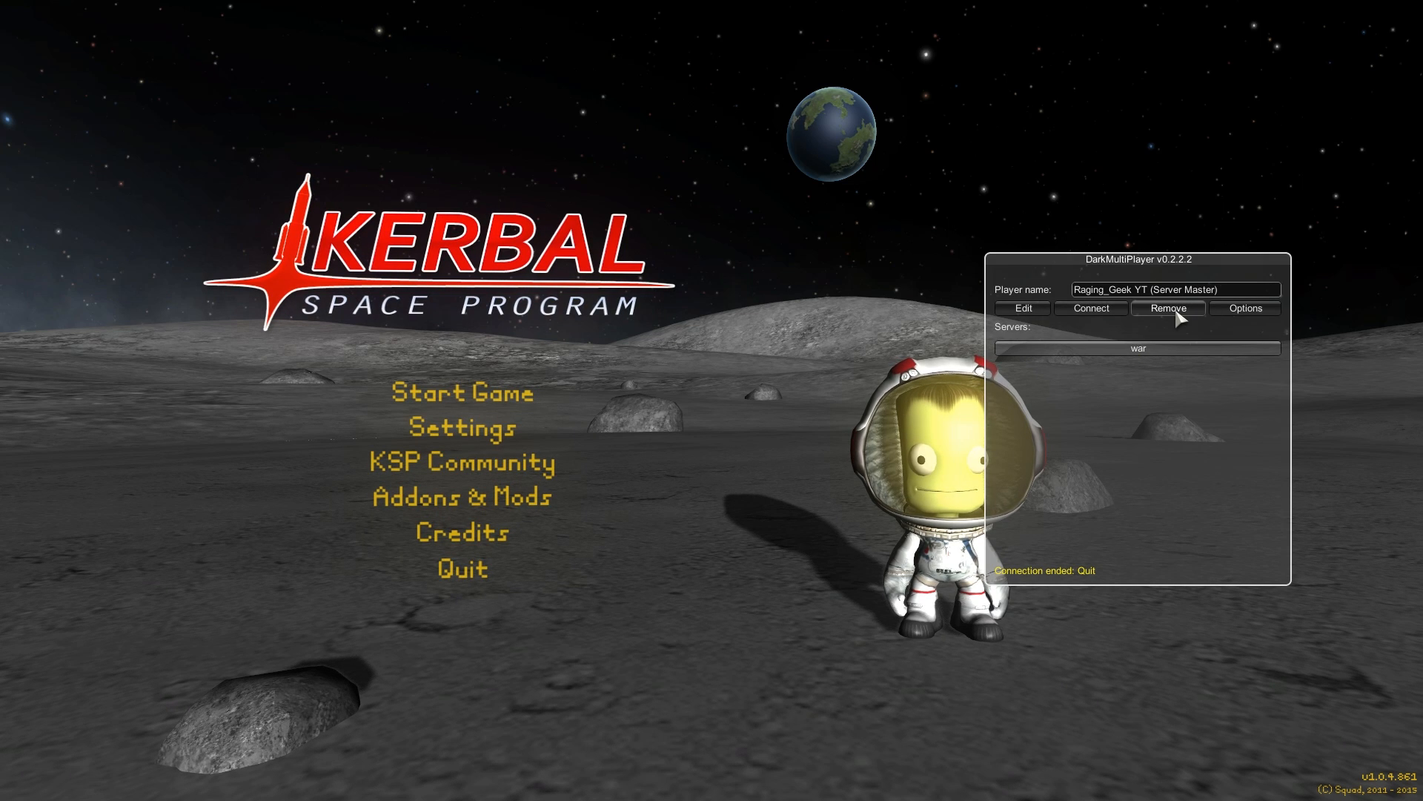
- Remove the saved war entry from the DarkMultiPlayer server list
{"action": "left_click", "coordinate": [1168, 308]}
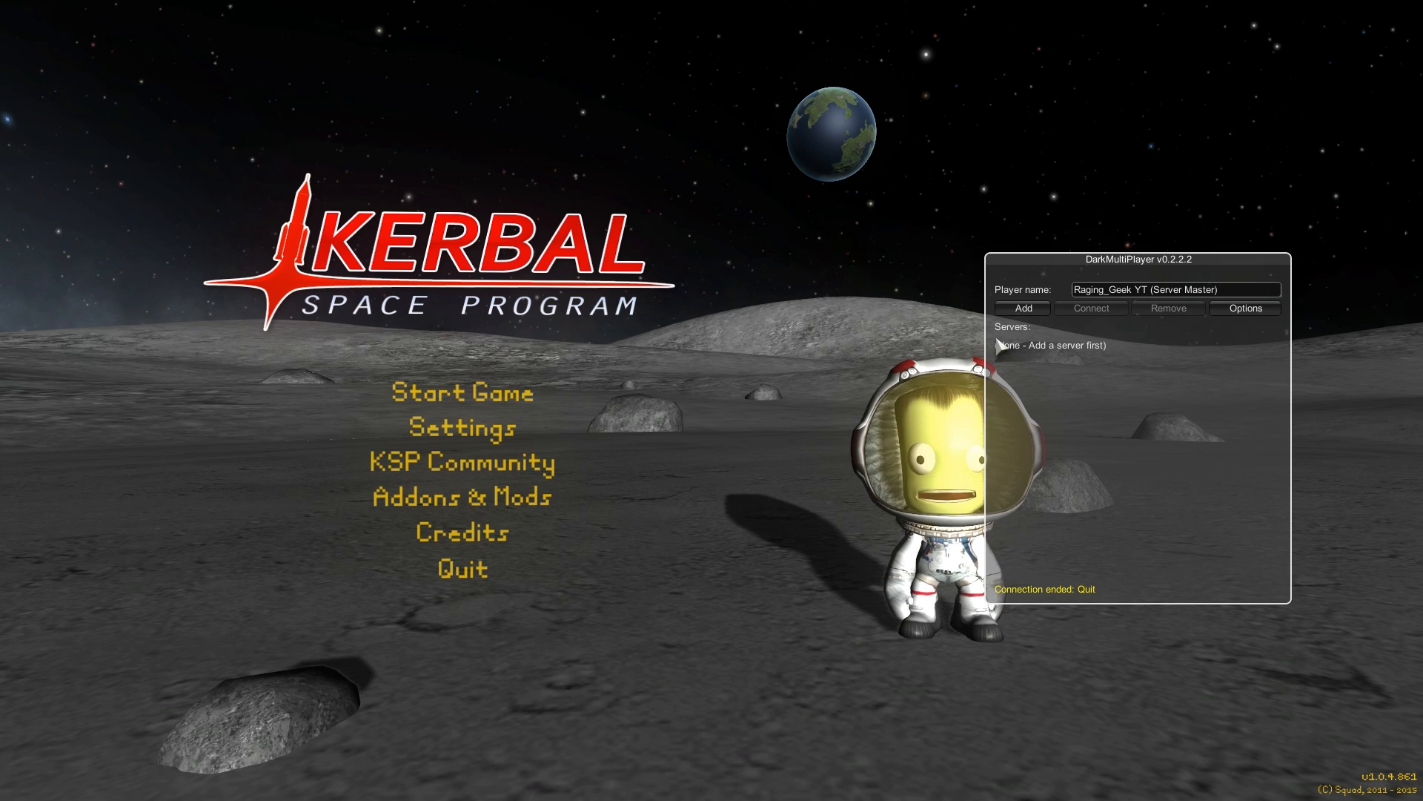
- Add a DarkMultiPlayer server 'war server' at gamingftw.ddns.net, port 6701
{"action": "left_click", "coordinate": [1023, 308]}
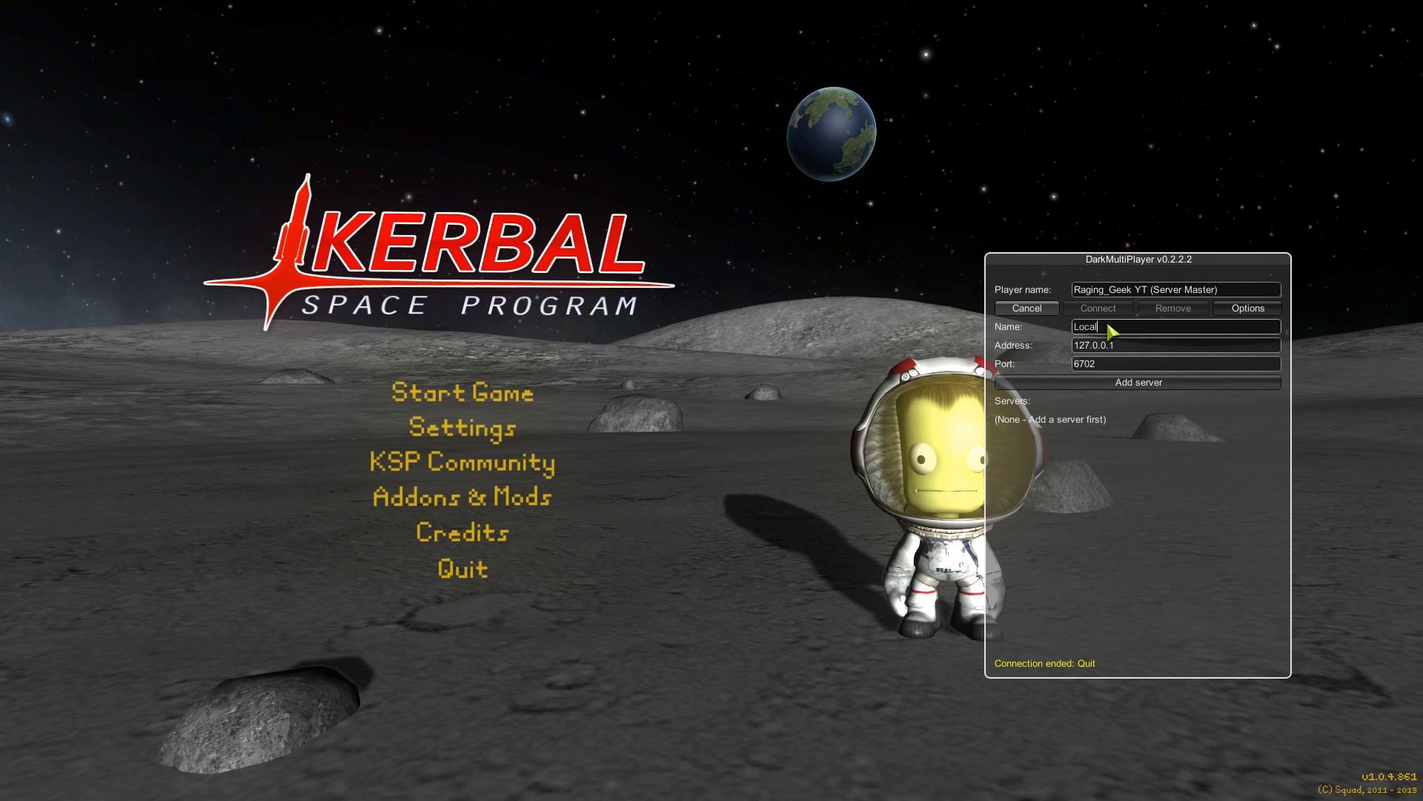
{"action": "type", "text": "war server"}
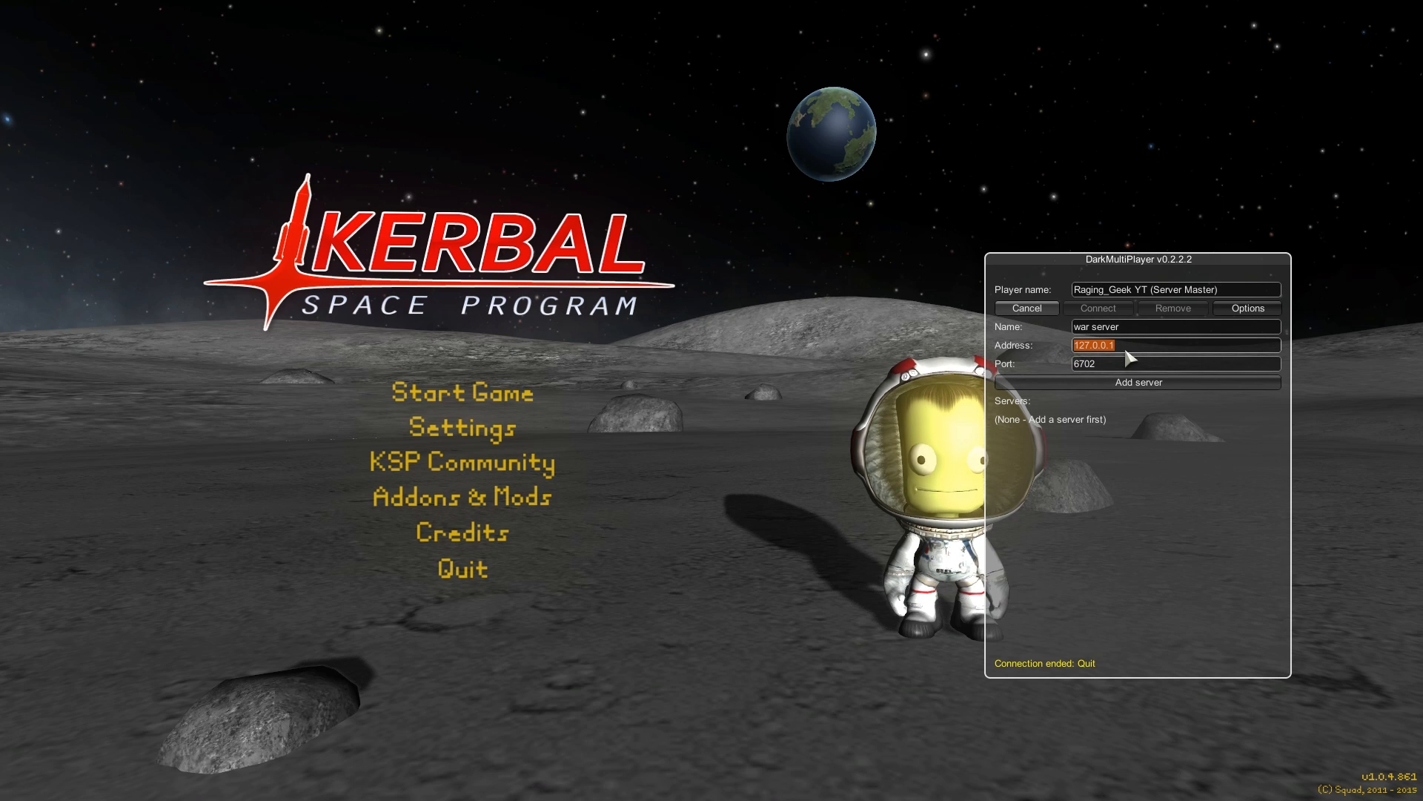
{"action": "type", "text": "gamingftw"}
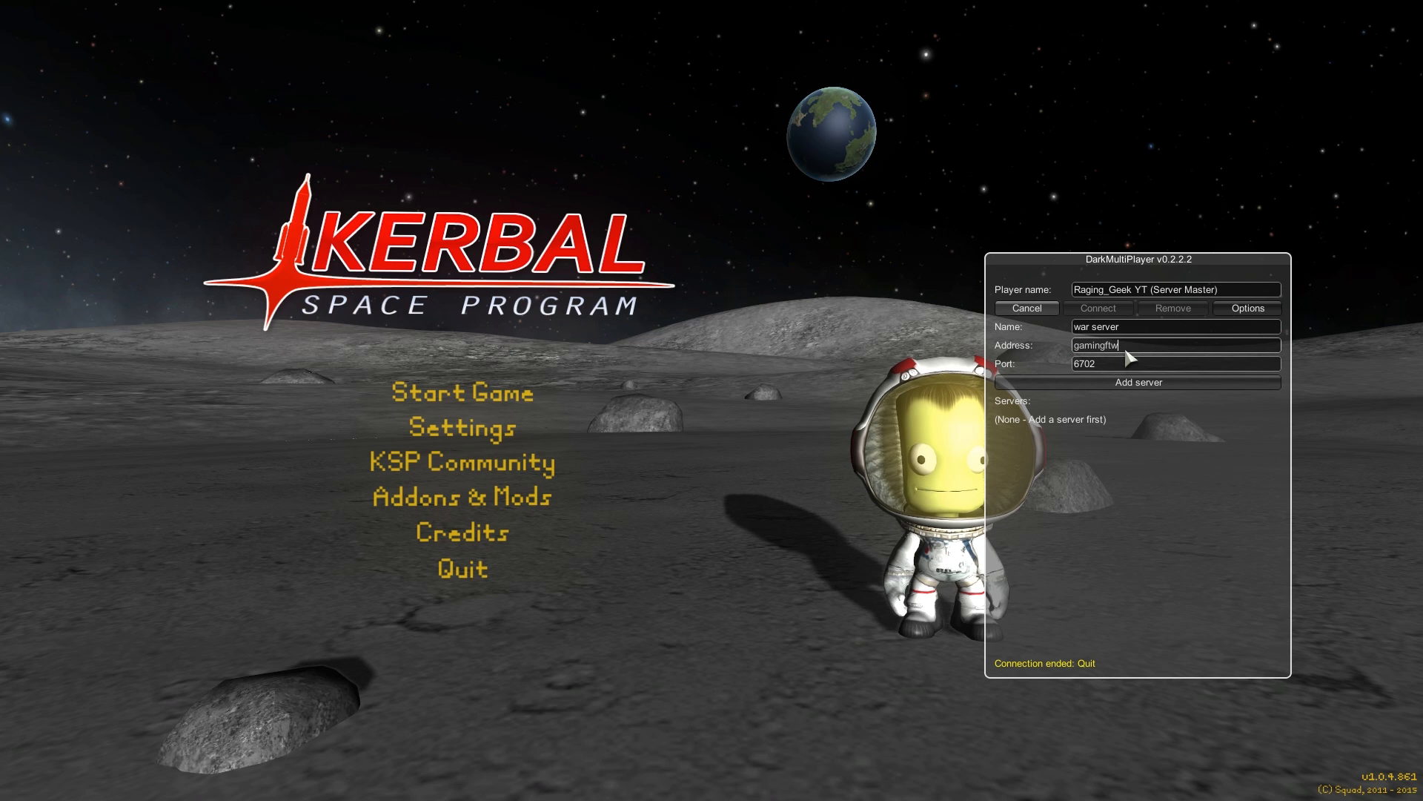
{"action": "type", "text": ".ddns."}
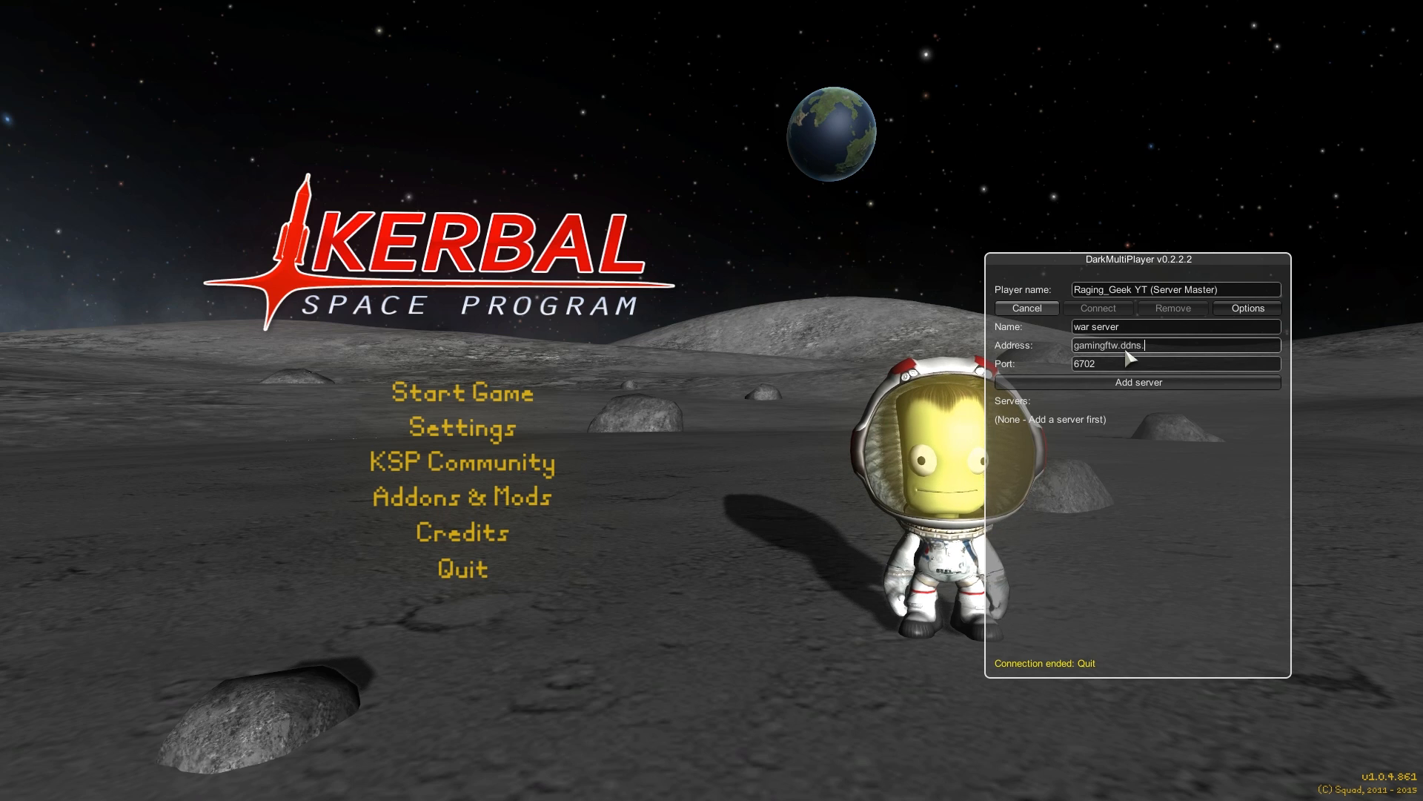
{"action": "type", "text": "net"}
{"action": "left_click", "coordinate": [1177, 363]}
{"action": "type", "text": "6701"}
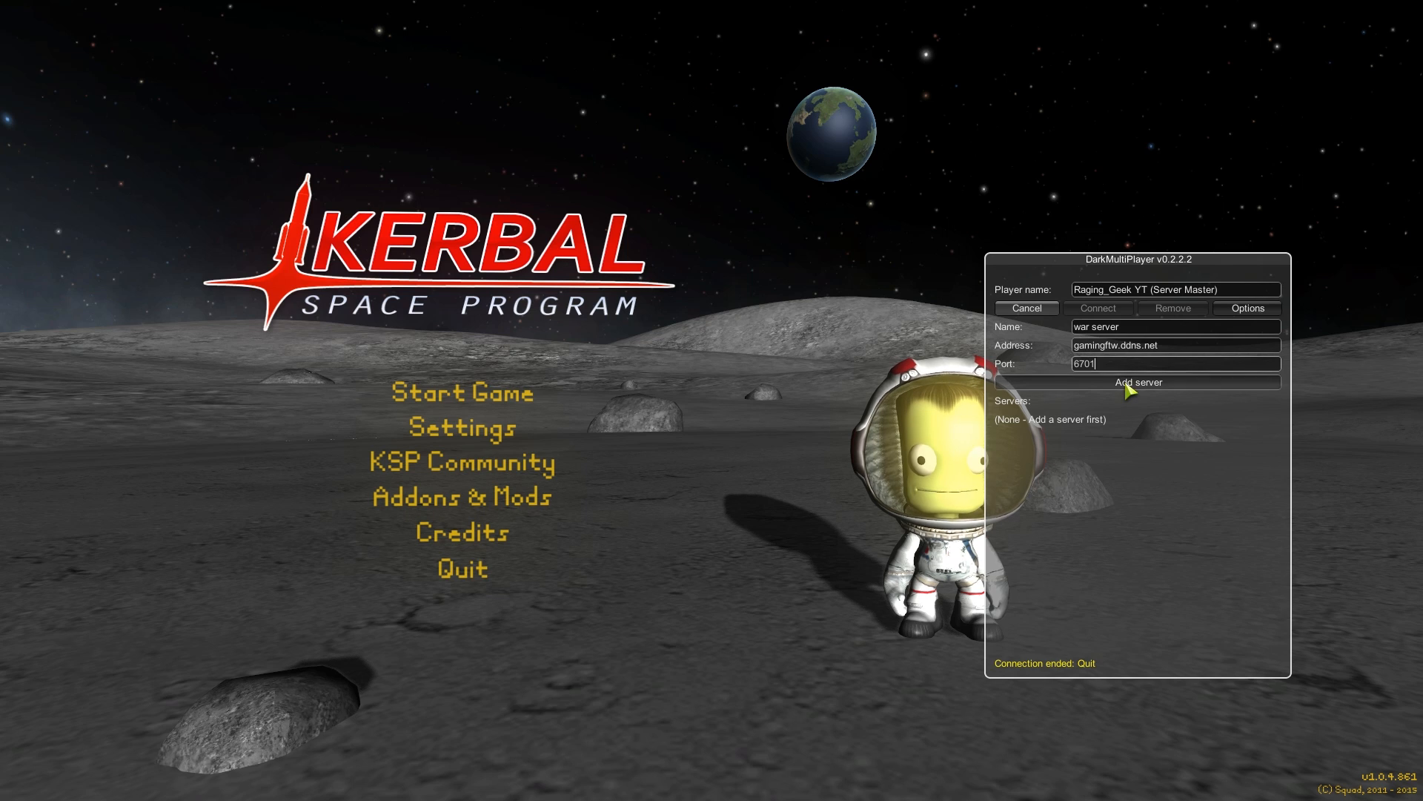
{"action": "left_click", "coordinate": [1137, 381]}
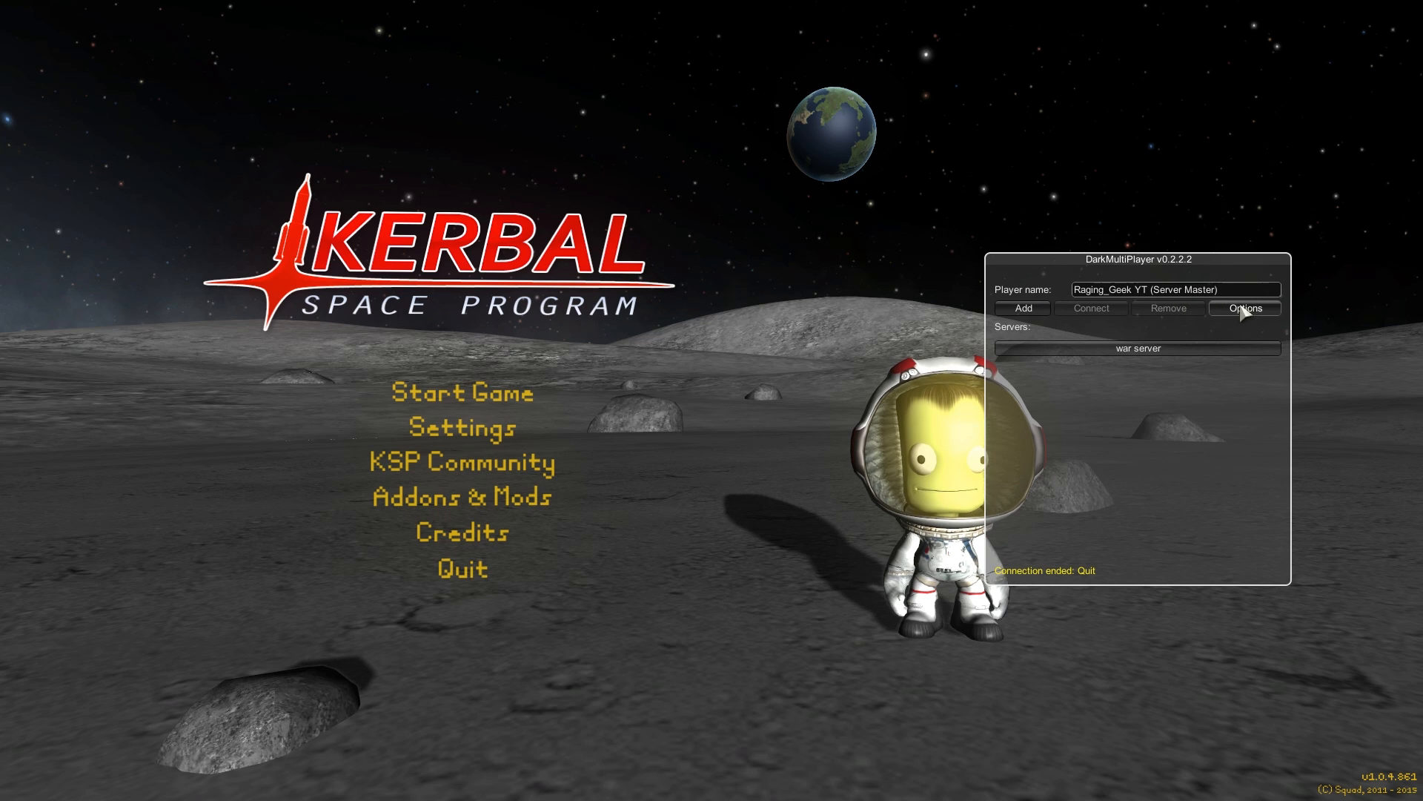
- Open and close DarkMultiPlayer Options, then select war server and connect
{"action": "left_click", "coordinate": [1245, 308]}
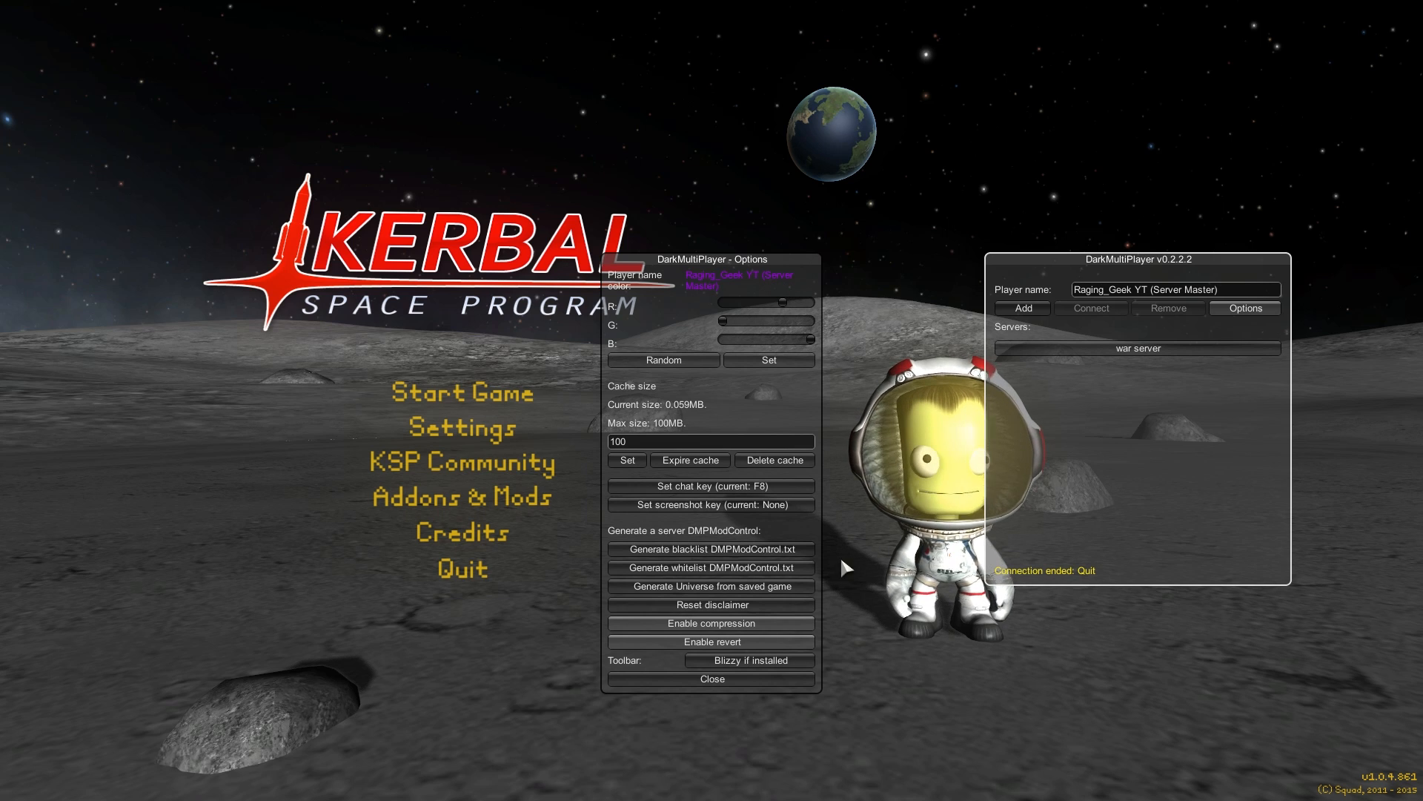
{"action": "left_click", "coordinate": [711, 678]}
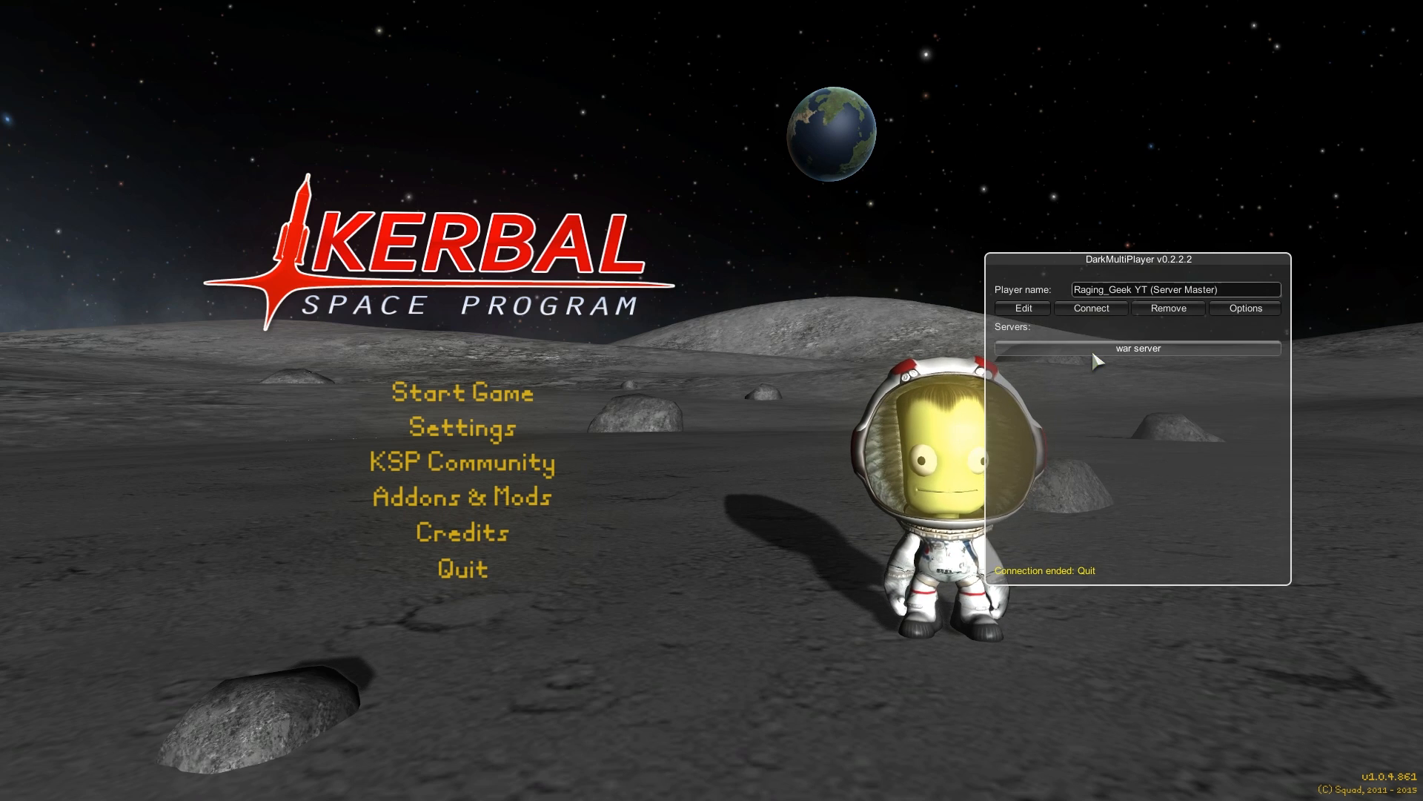
{"action": "left_click", "coordinate": [1091, 308]}
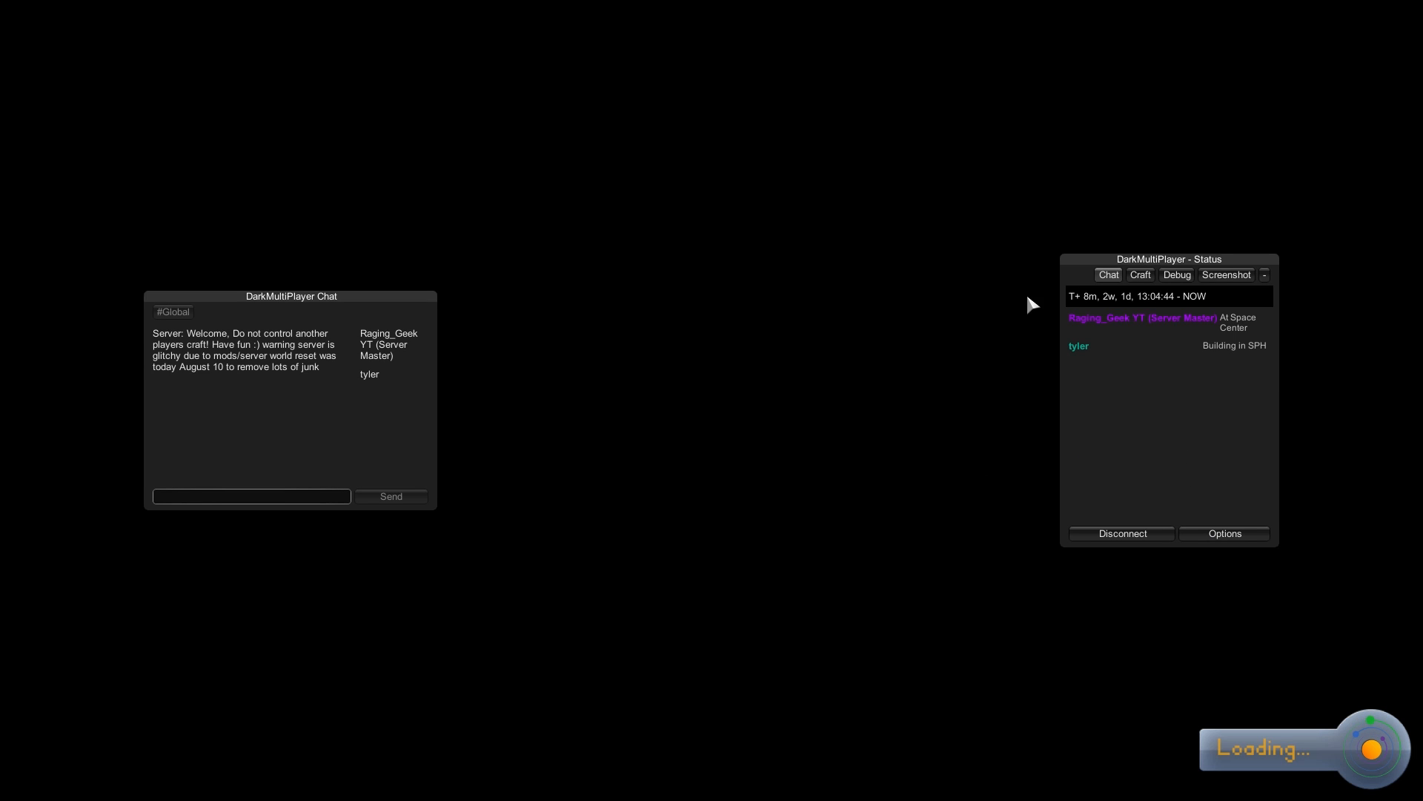
{"action": "mouse_move", "coordinate": [1229, 221]}
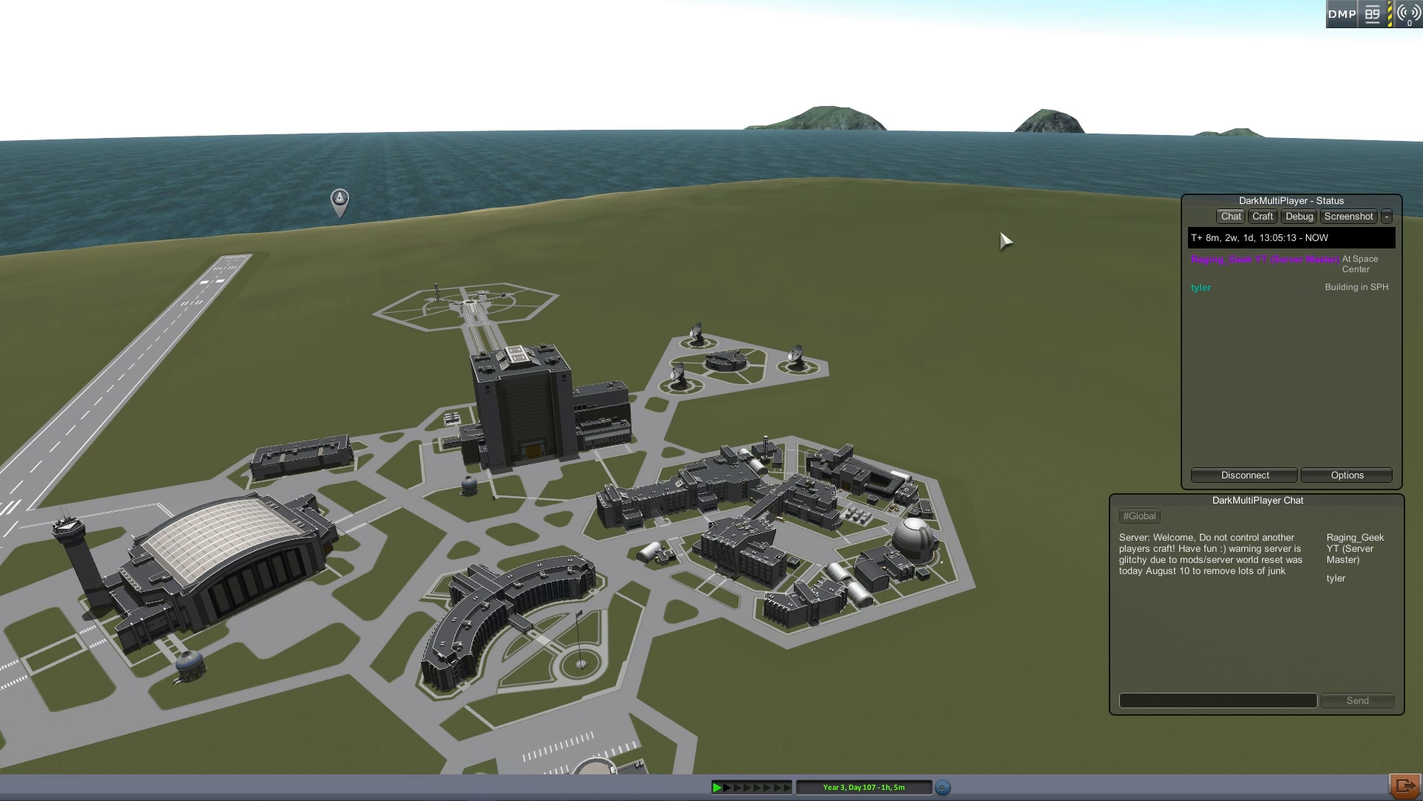
{"action": "mouse_move", "coordinate": [991, 299]}
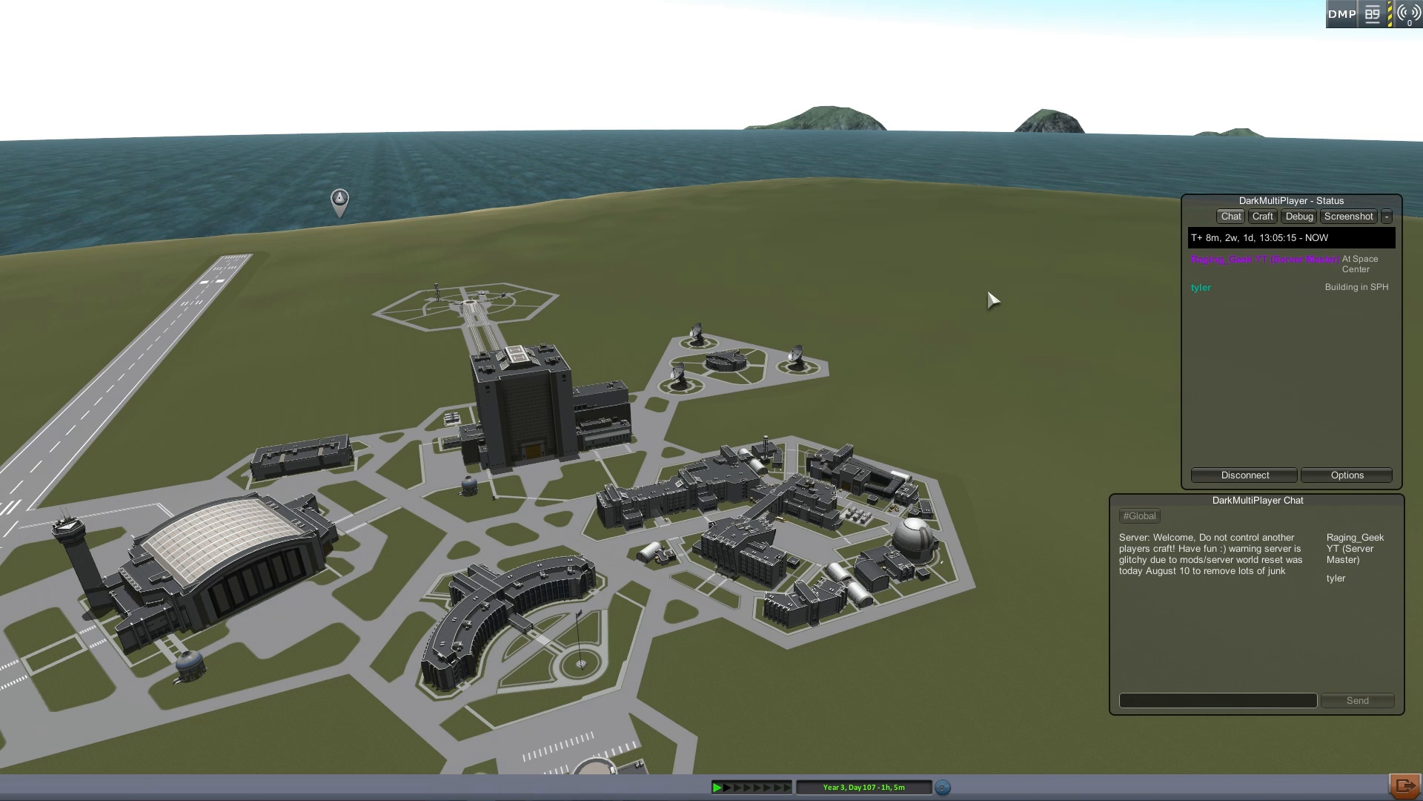
{"action": "mouse_move", "coordinate": [1166, 482]}
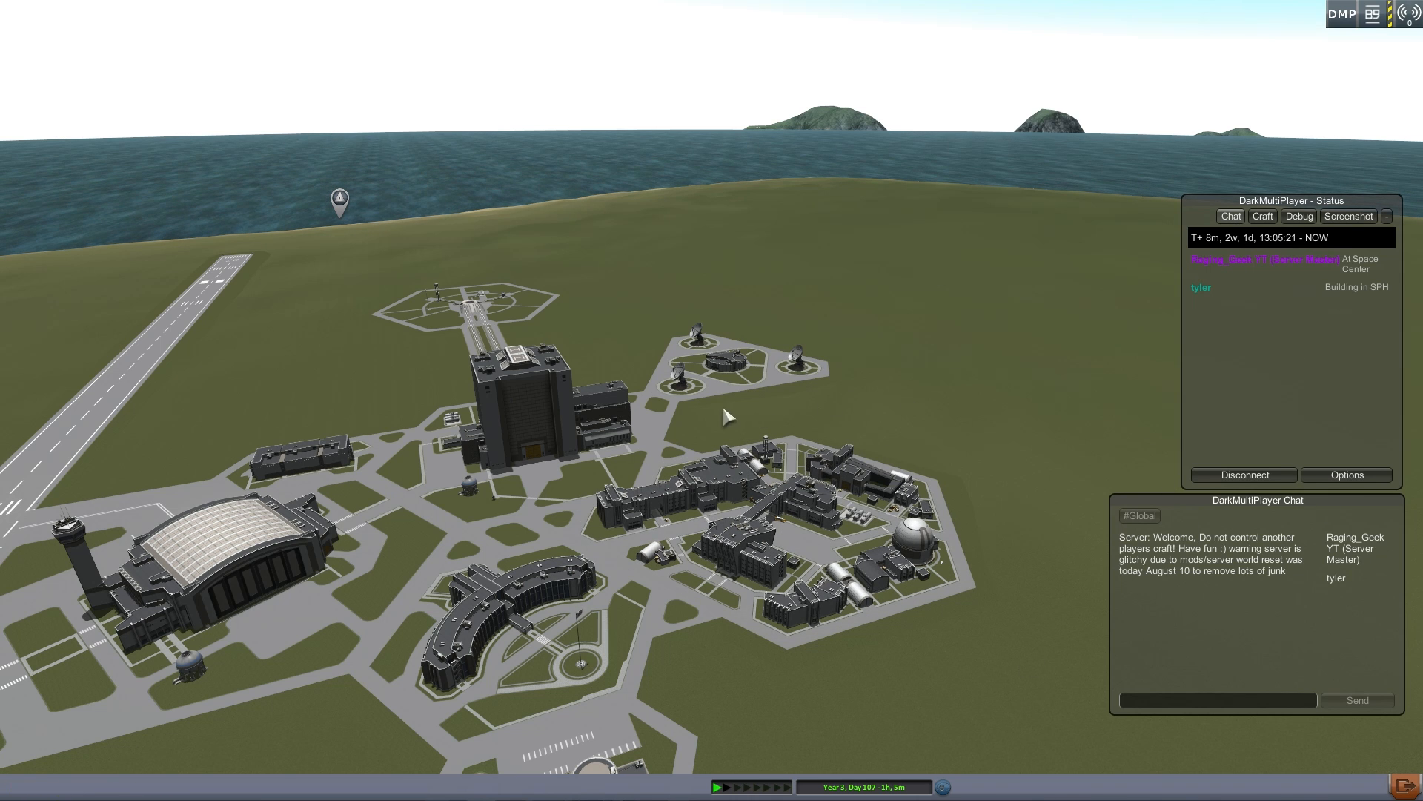
{"action": "mouse_move", "coordinate": [690, 427]}
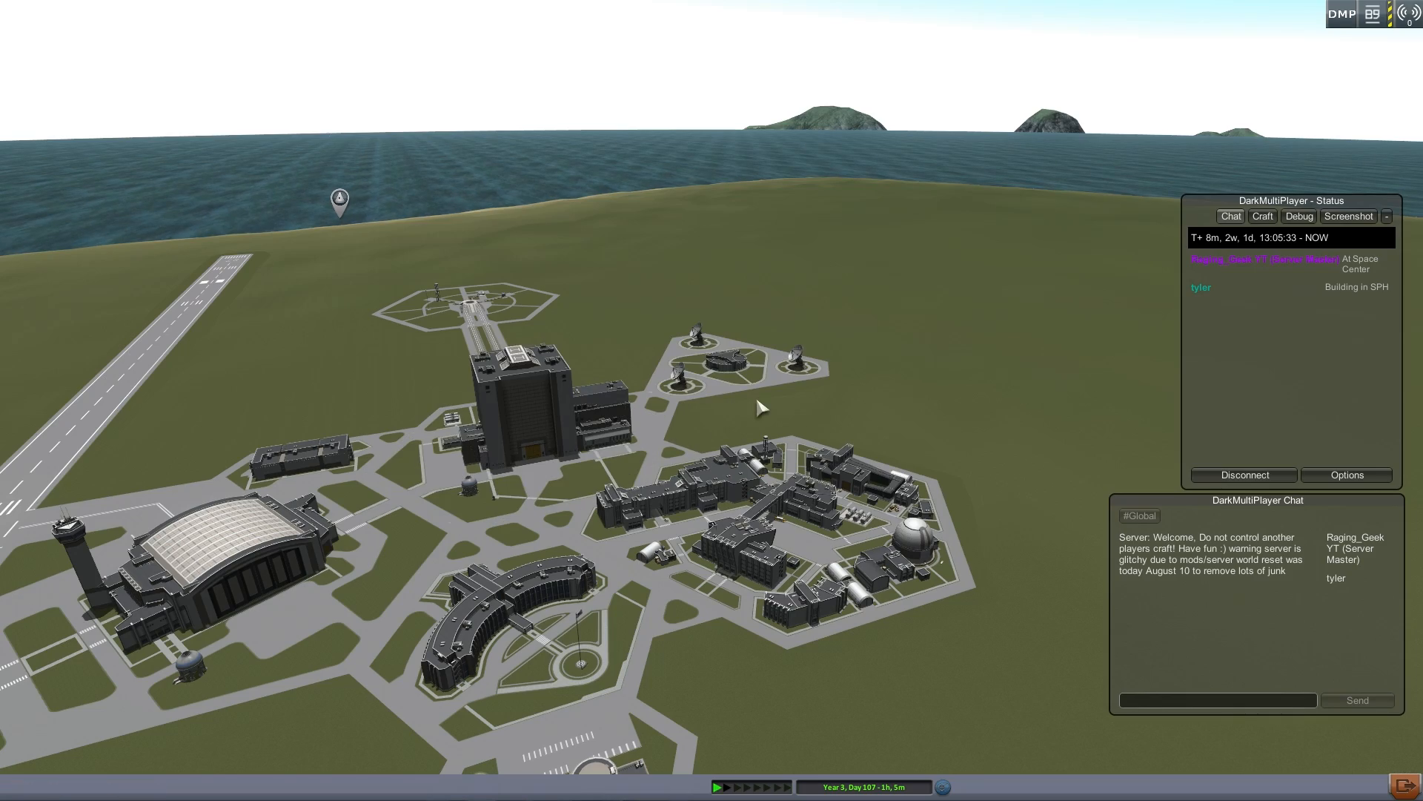
- Rotate the camera around the Space Center after loading into the war server
{"action": "left_click_drag", "start_coordinate": [761, 408], "coordinate": [1050, 305]}
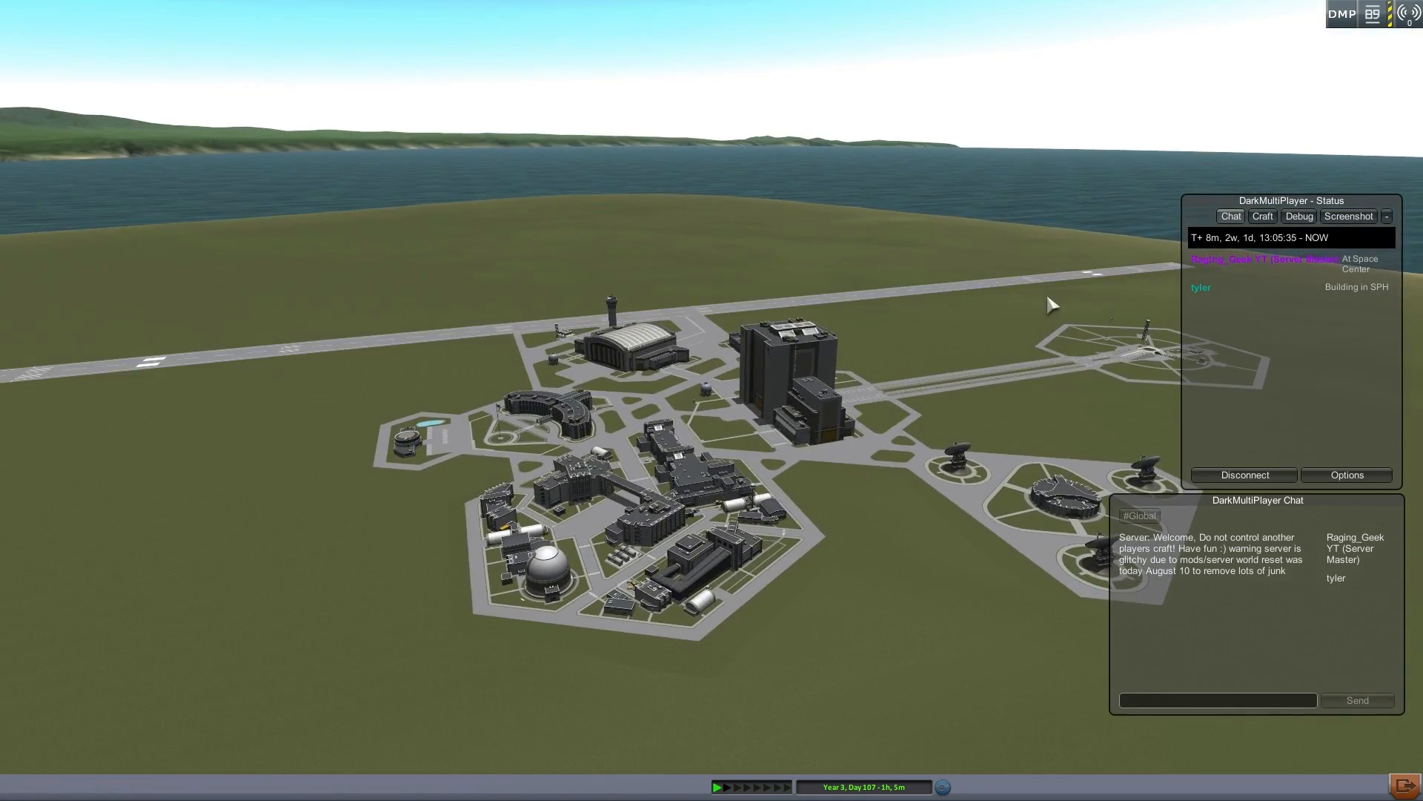